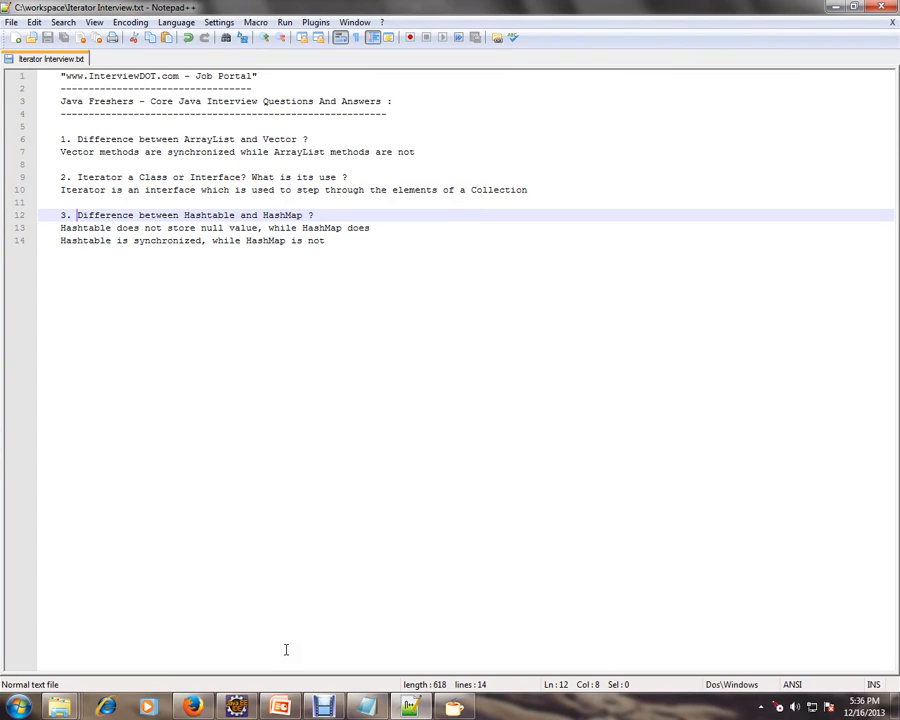
Highlight the InterviewDOT title and the words Vector and ArrayList in the first answer
left_click(130, 76)
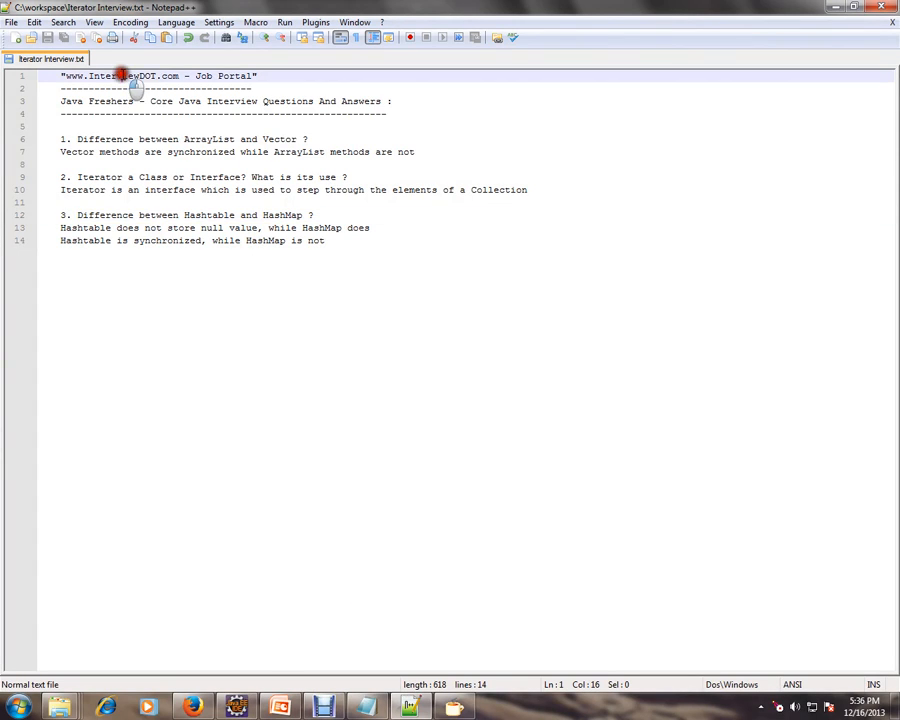
double_click(118, 76)
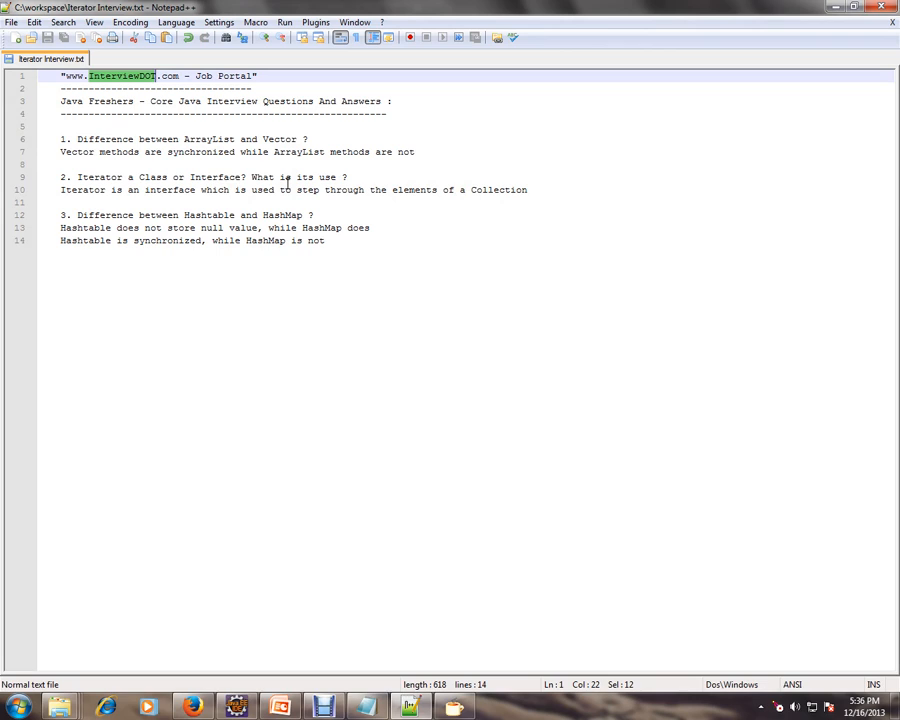
mouse_move(184, 140)
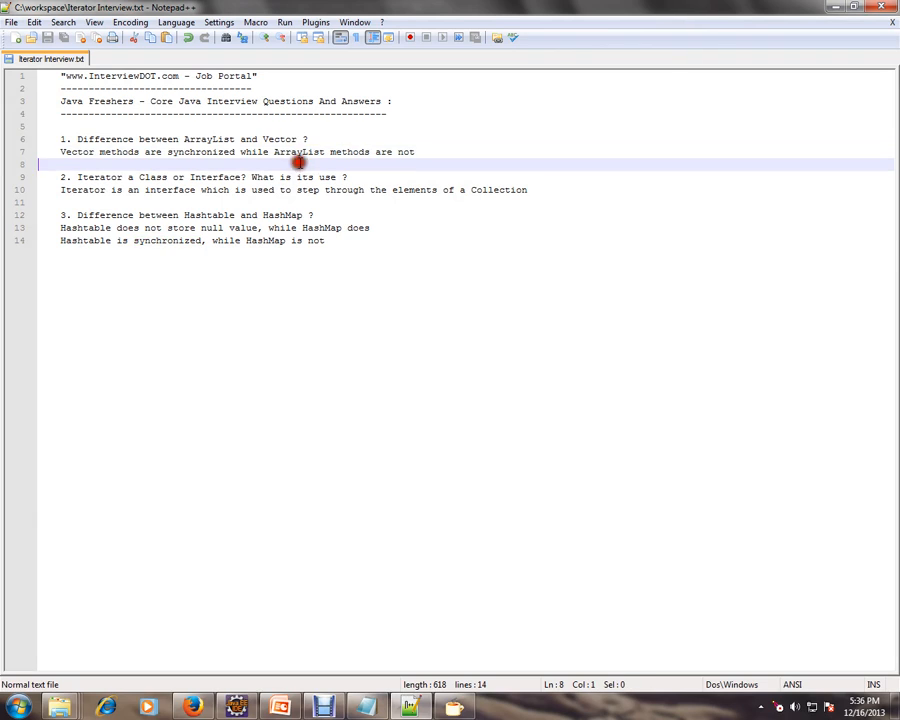
mouse_move(436, 156)
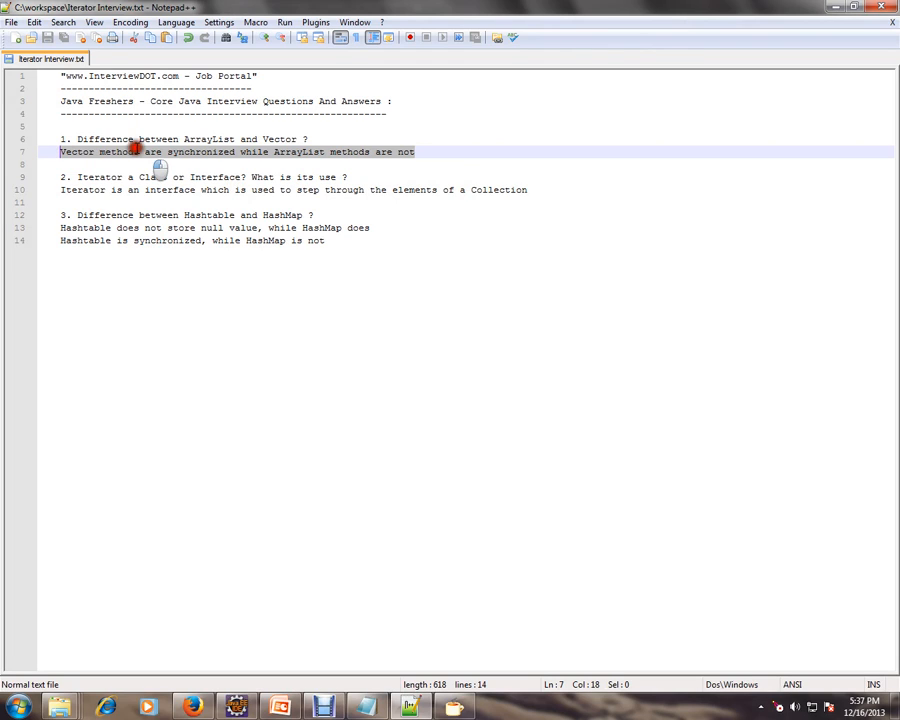
double_click(76, 152)
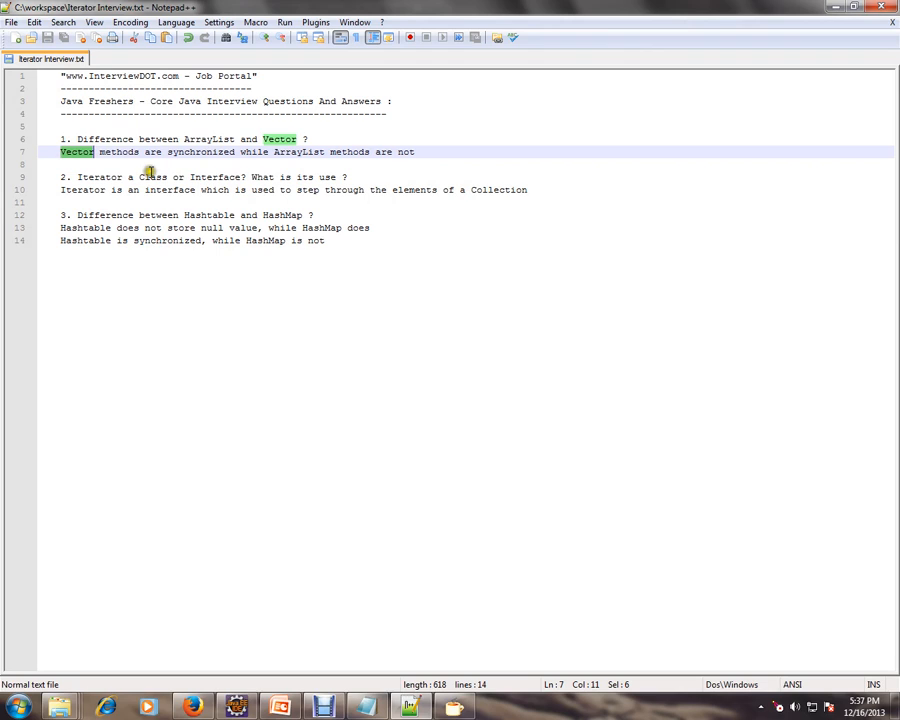
double_click(298, 152)
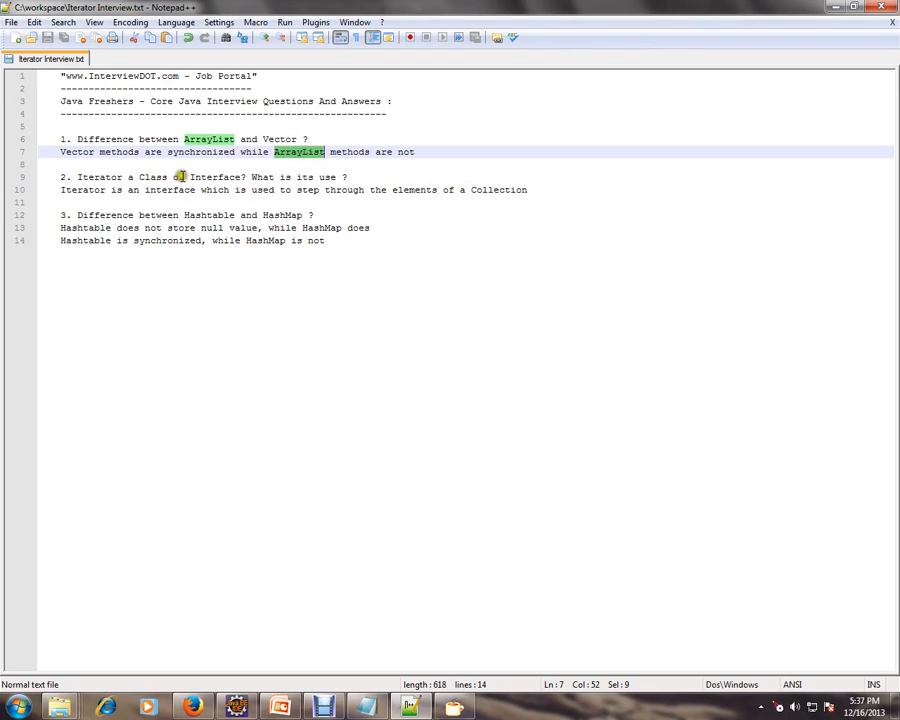
double_click(76, 152)
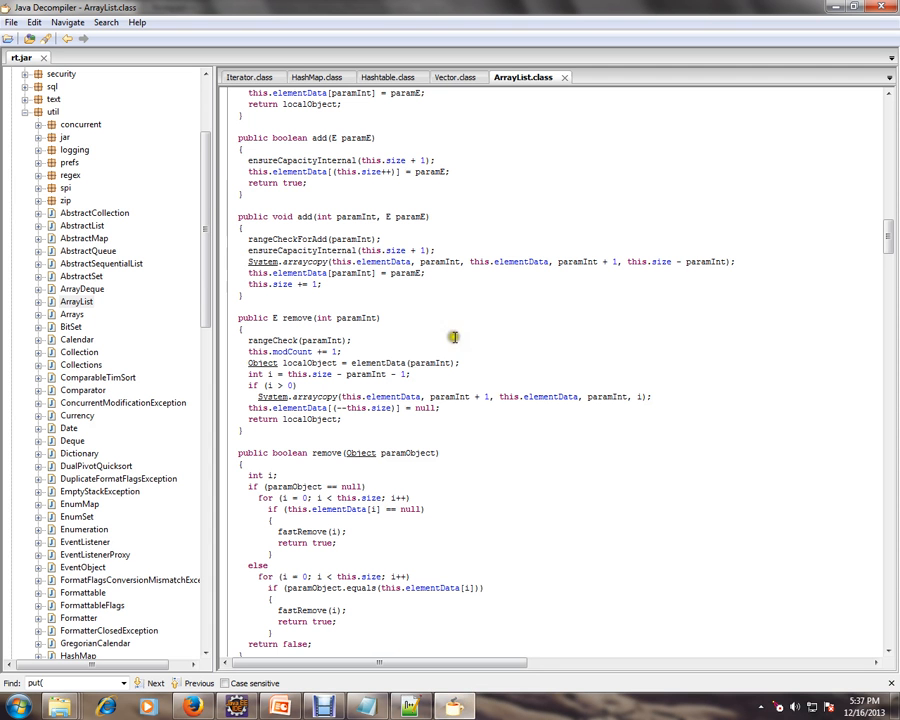
scroll("up", 3)
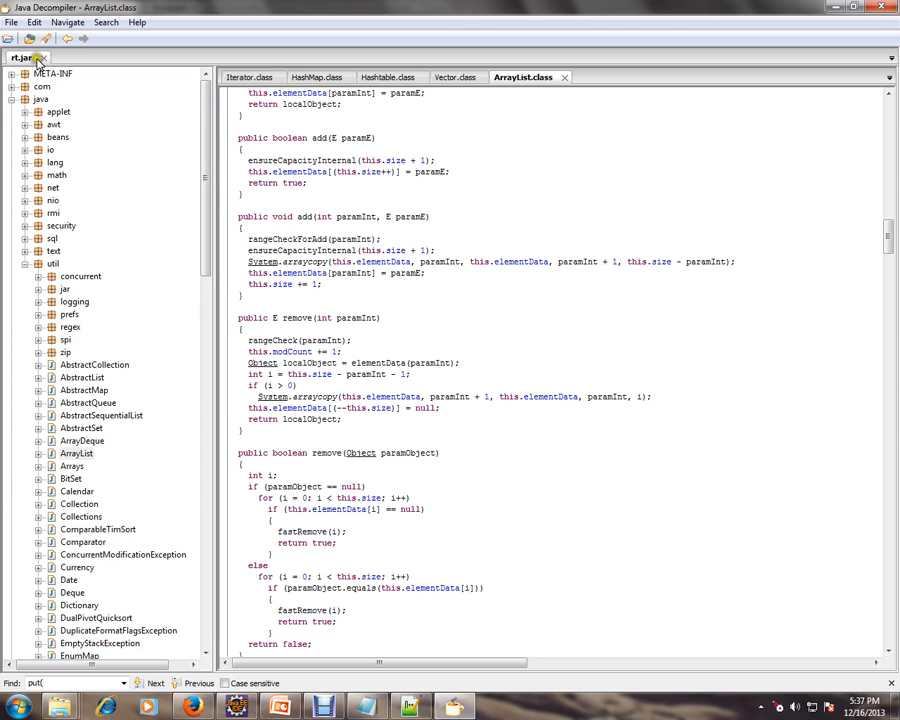
mouse_move(36, 62)
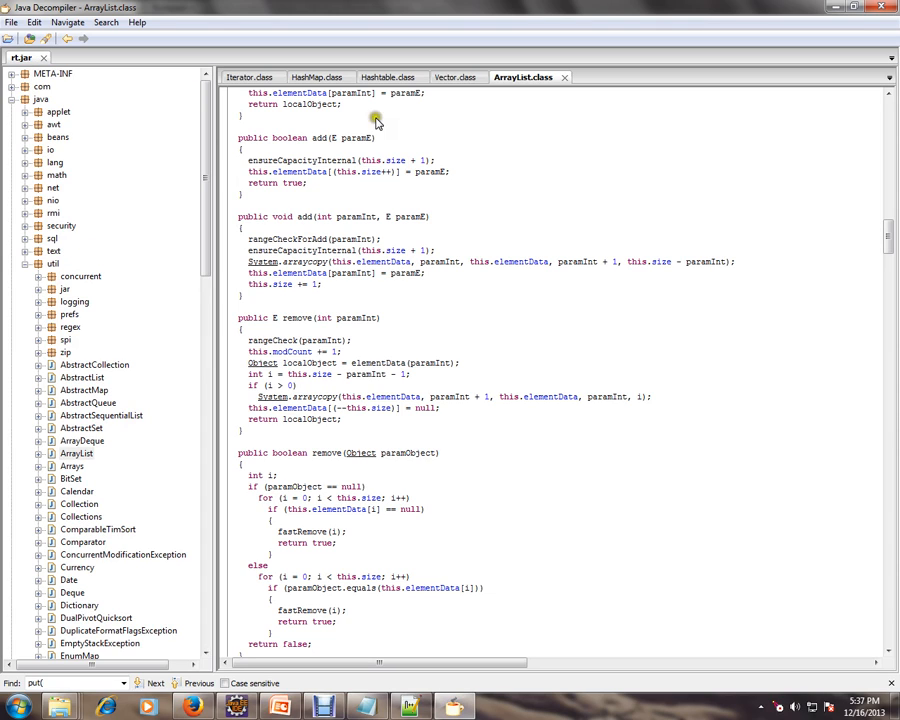
mouse_move(476, 132)
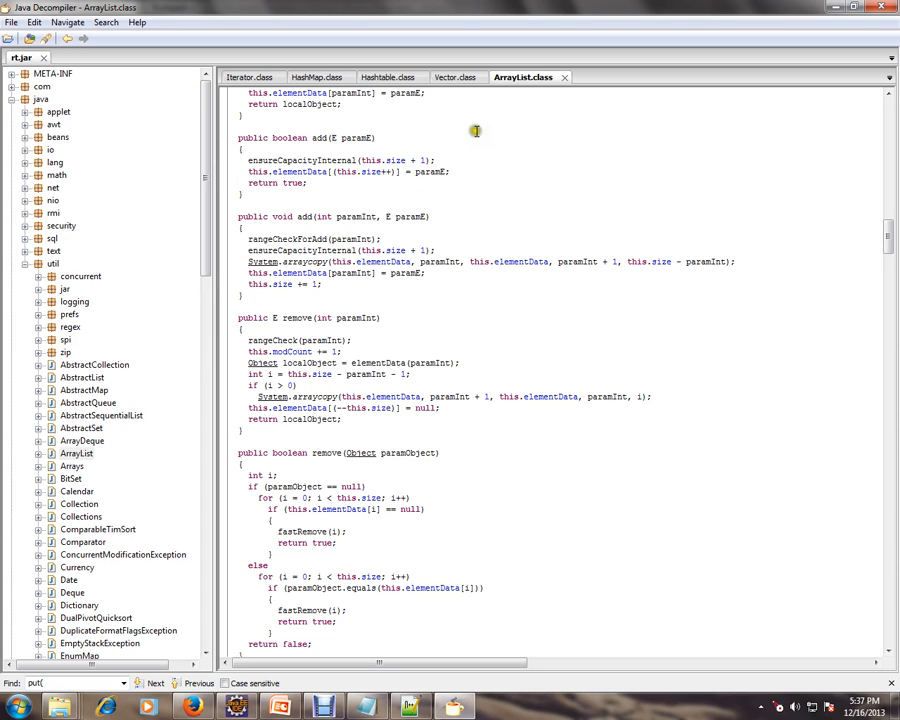
Review the decompiled Vector class source and its synchronized methods, then return to ArrayList
left_click(460, 76)
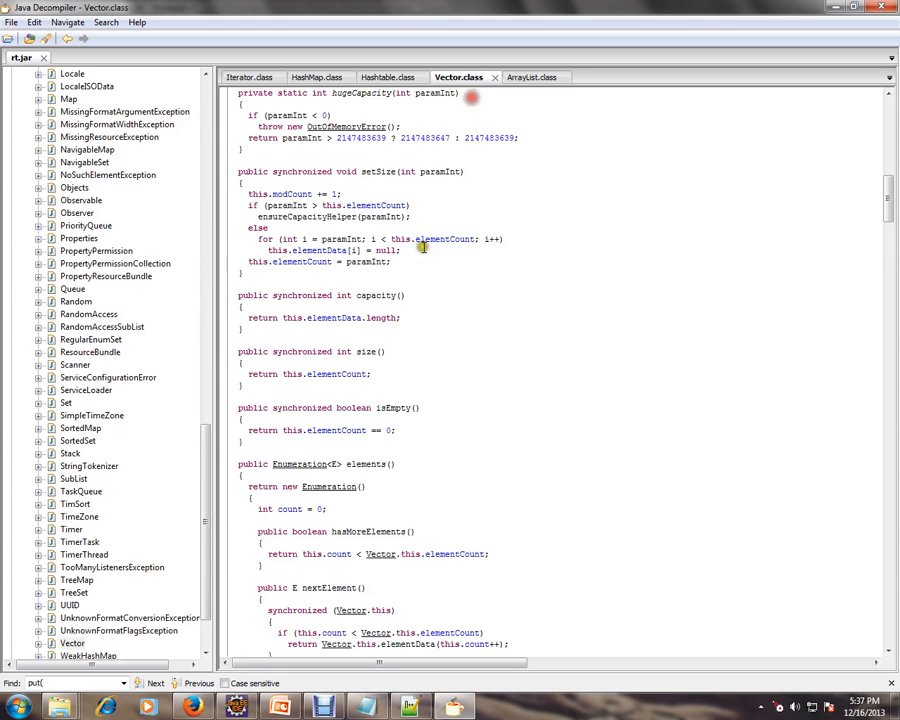
mouse_move(450, 292)
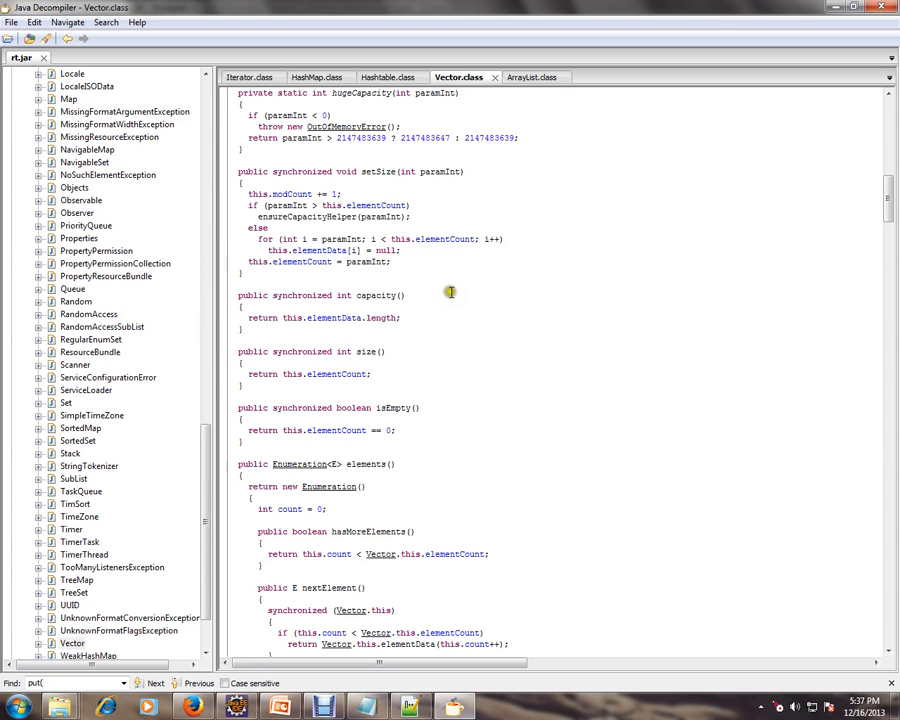
scroll("down", 3)
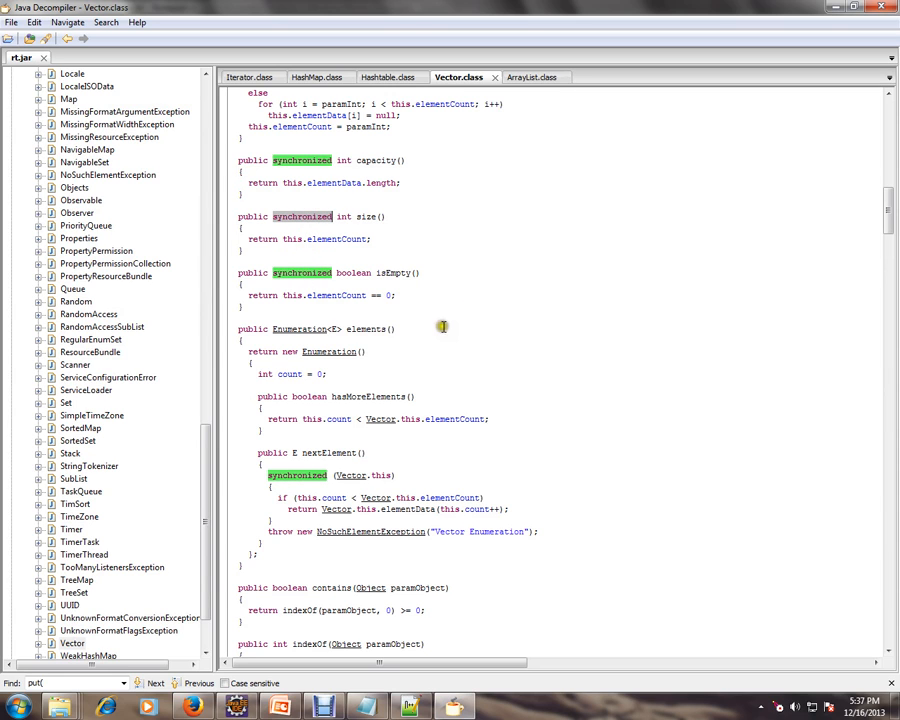
scroll("down", 3)
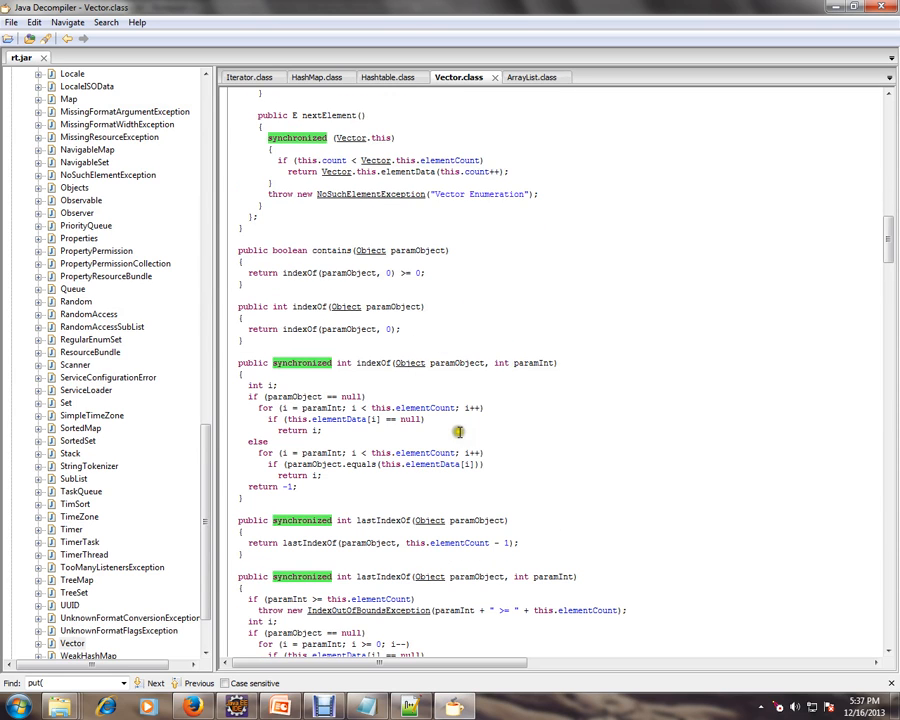
scroll("down", 3)
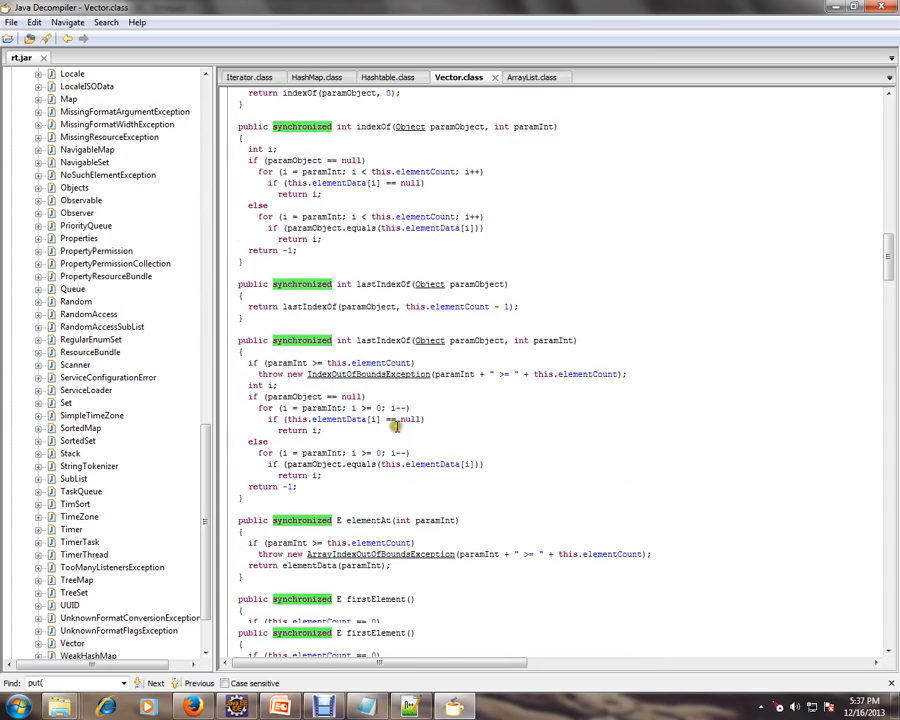
scroll("down", 3)
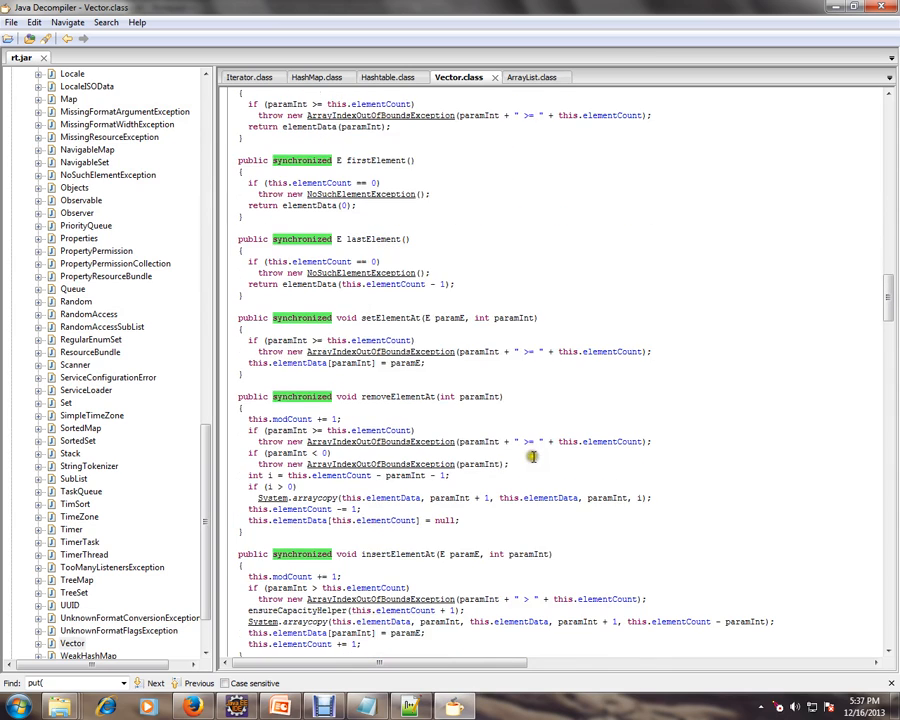
scroll("down", 3)
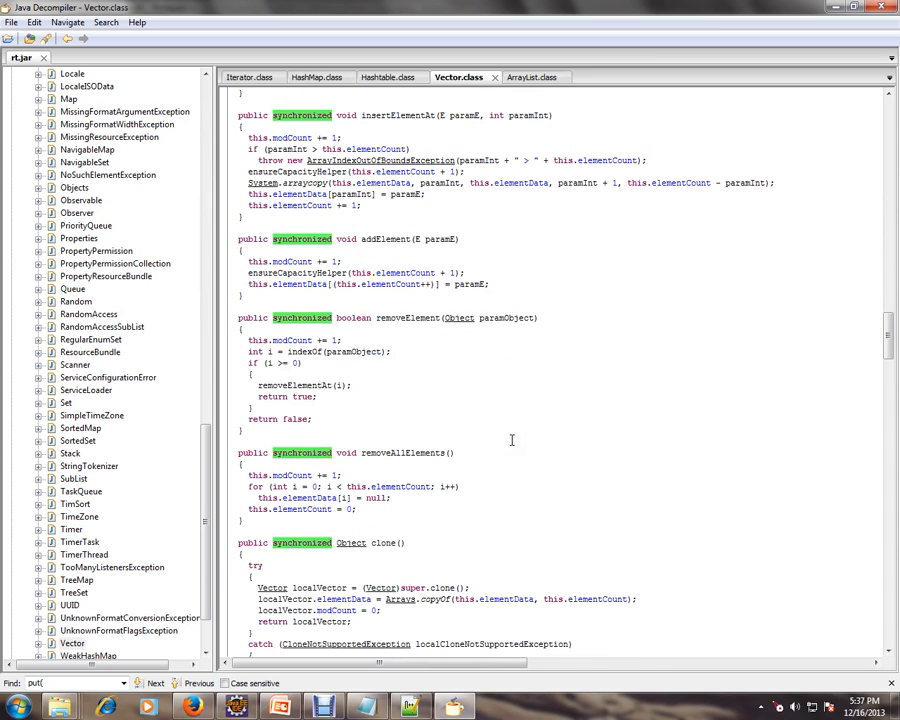
left_click(520, 76)
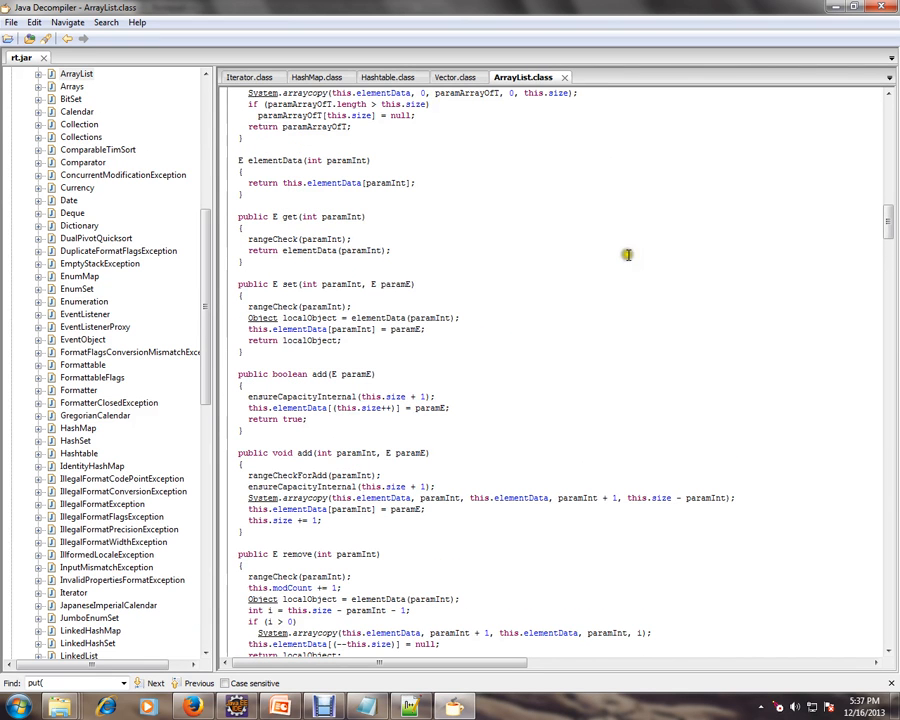
Scroll through the ArrayList source, glance at Vector, and return to the interview questions file
scroll("up", 3)
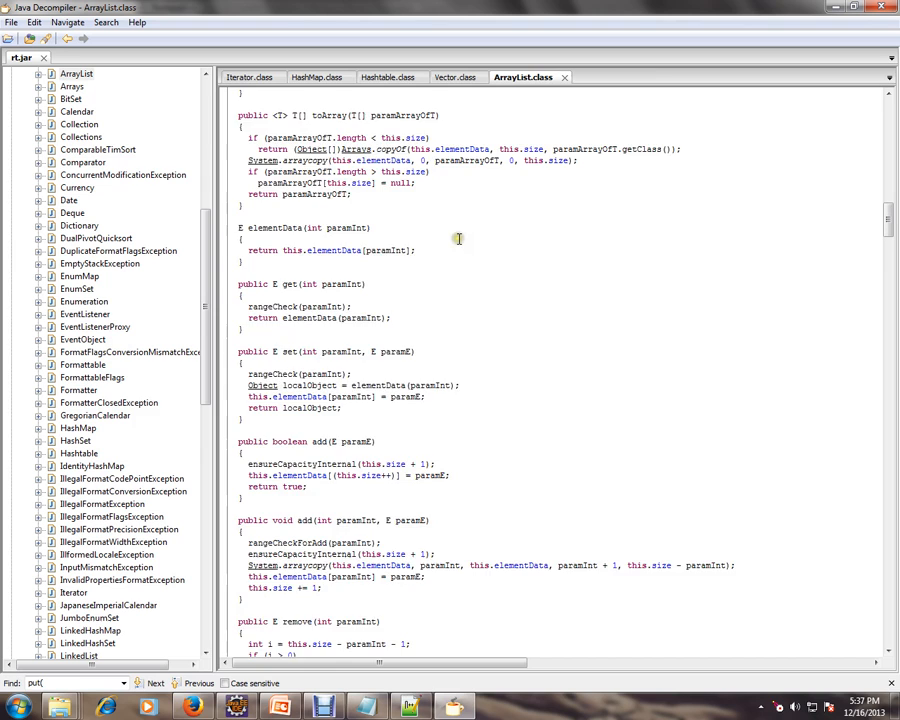
scroll("up", 3)
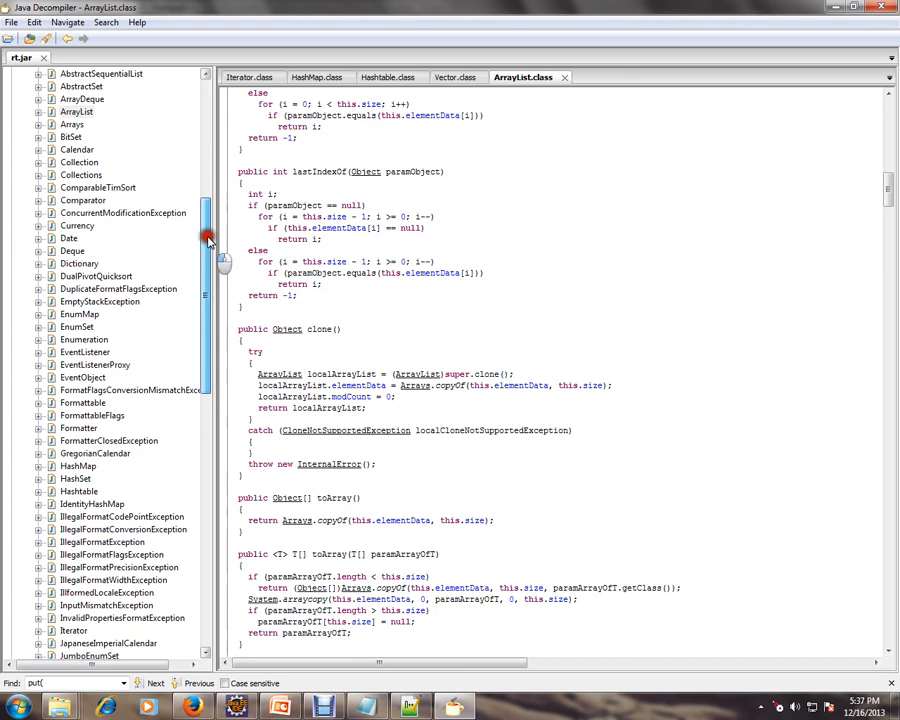
scroll("up", 3)
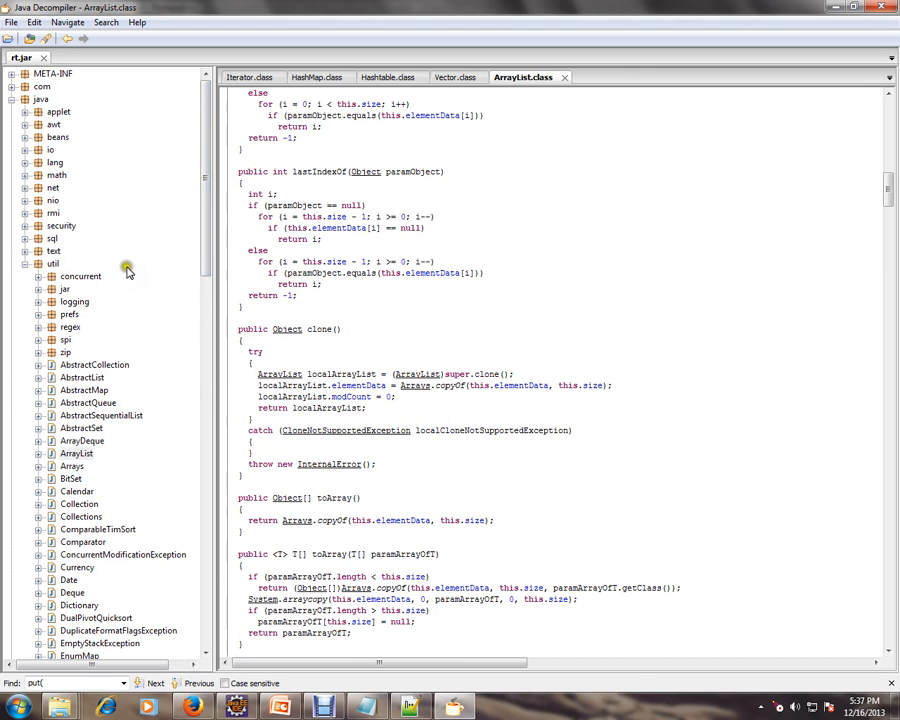
scroll("down", 3)
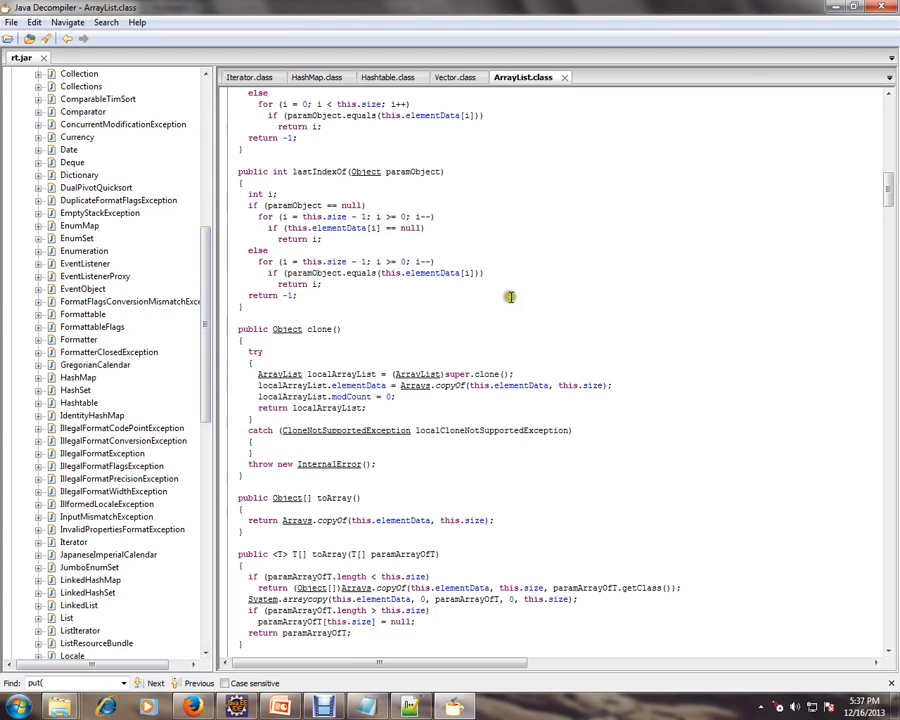
scroll("up", 3)
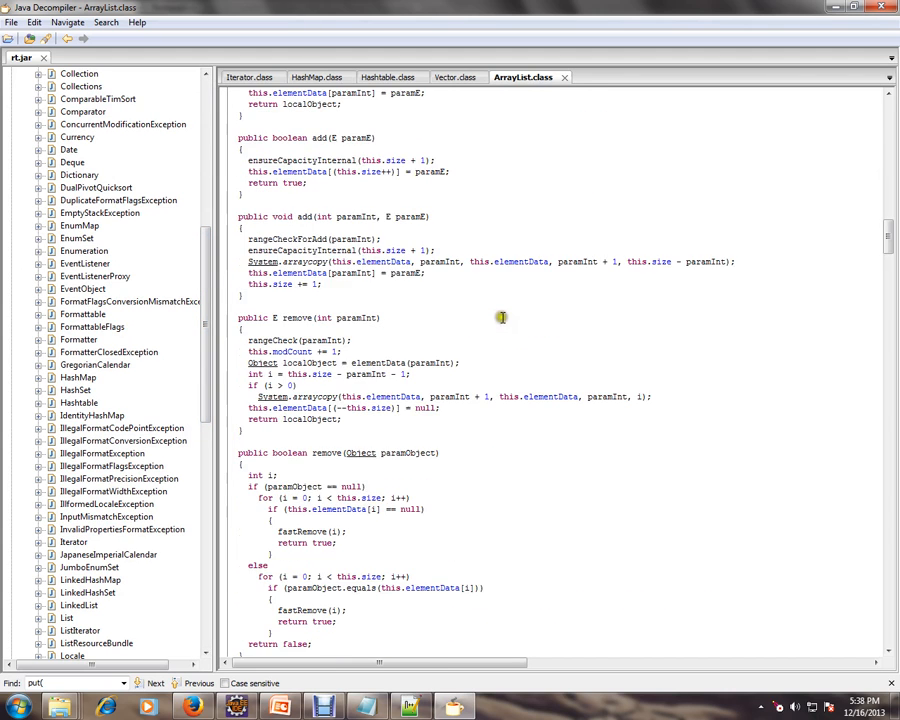
scroll("down", 3)
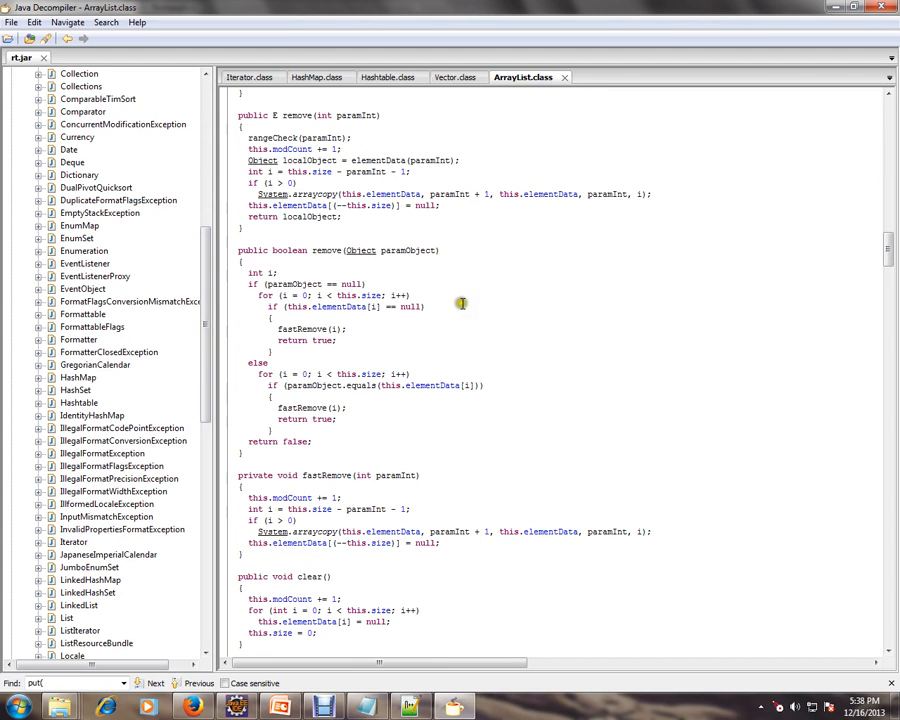
scroll("down", 3)
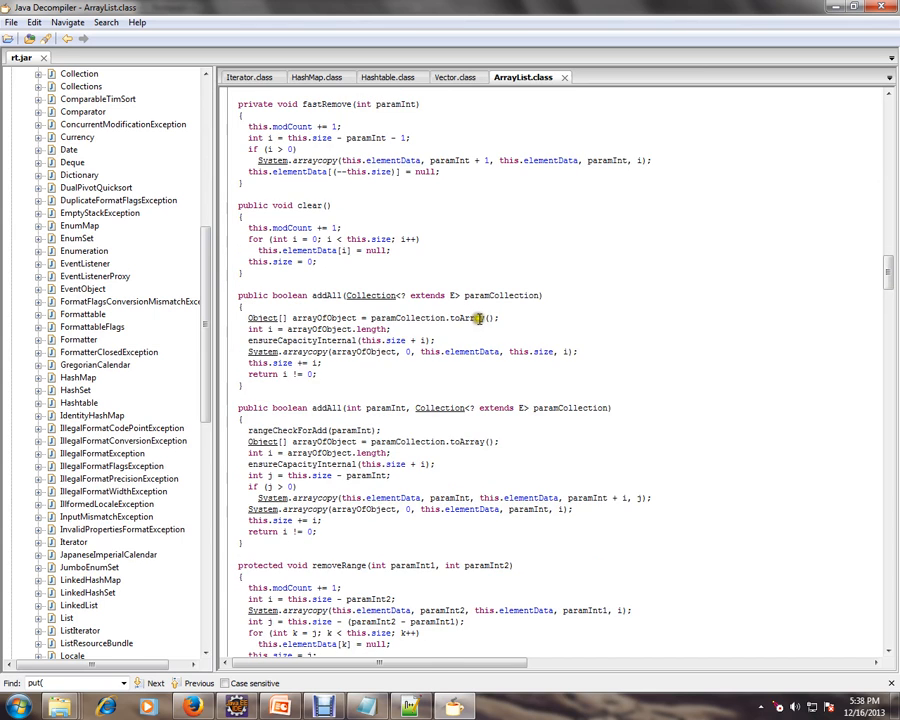
scroll("down", 3)
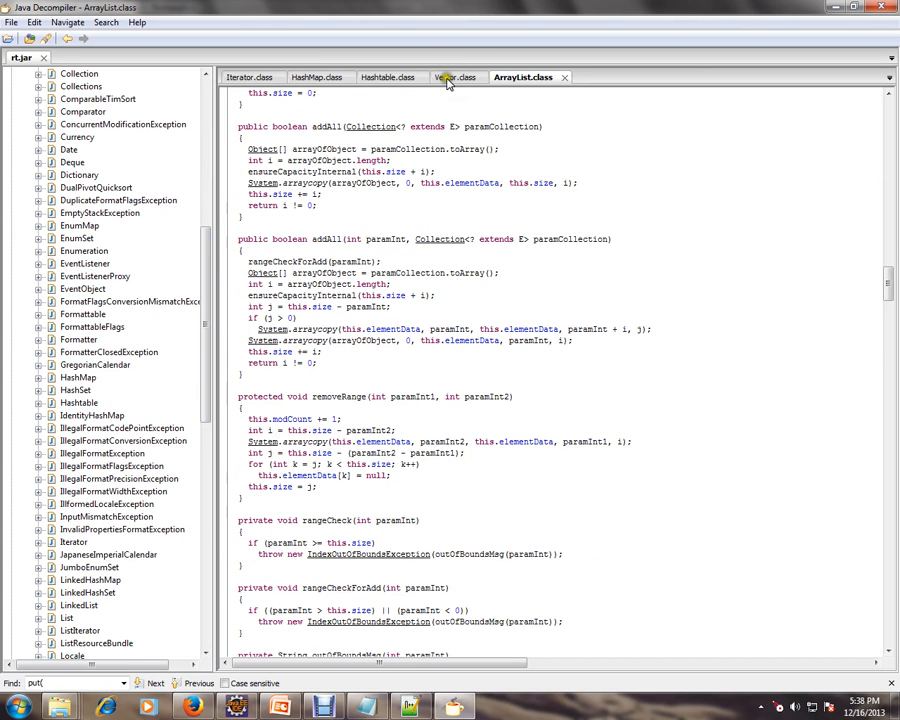
left_click(460, 76)
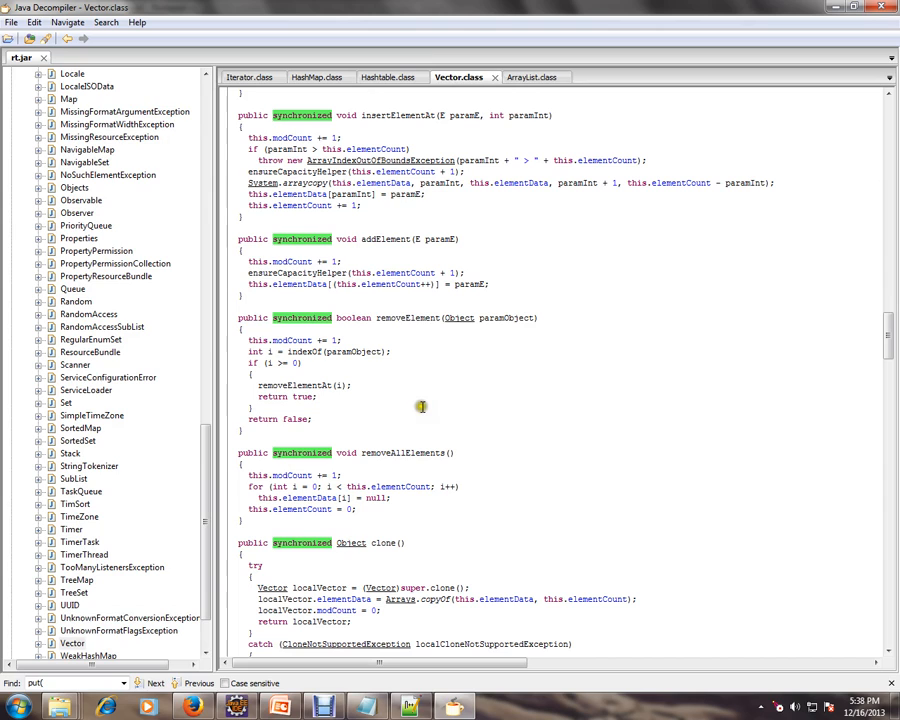
left_click(412, 708)
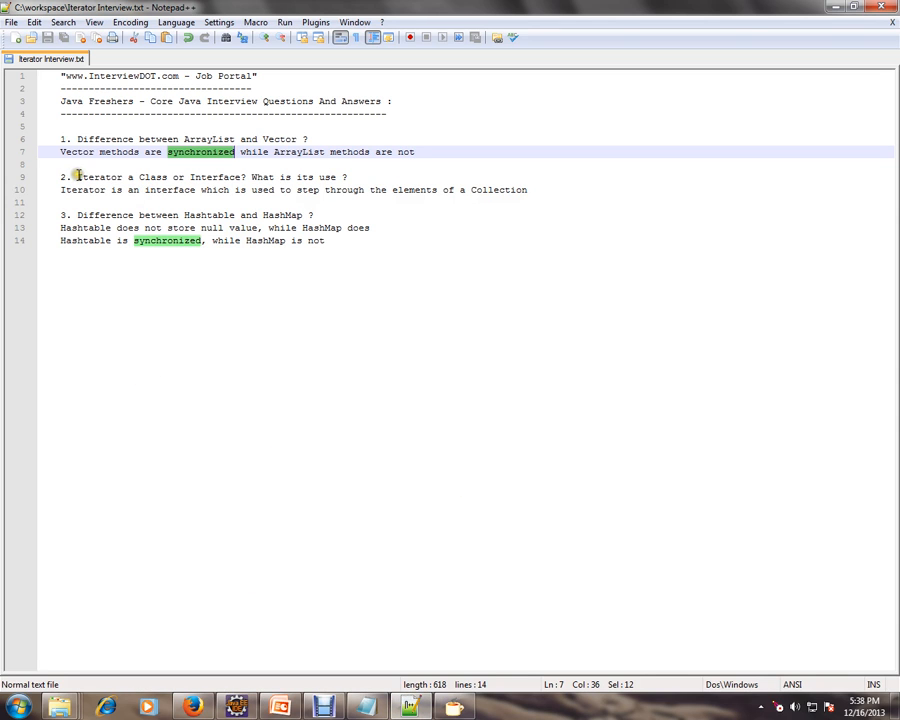
left_click(230, 176)
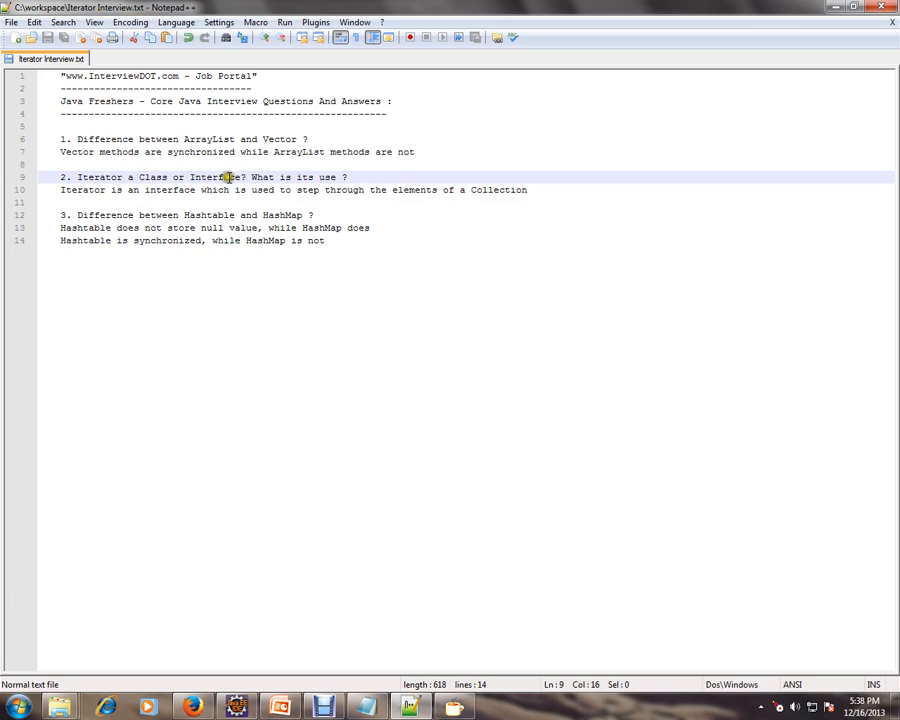
mouse_move(104, 196)
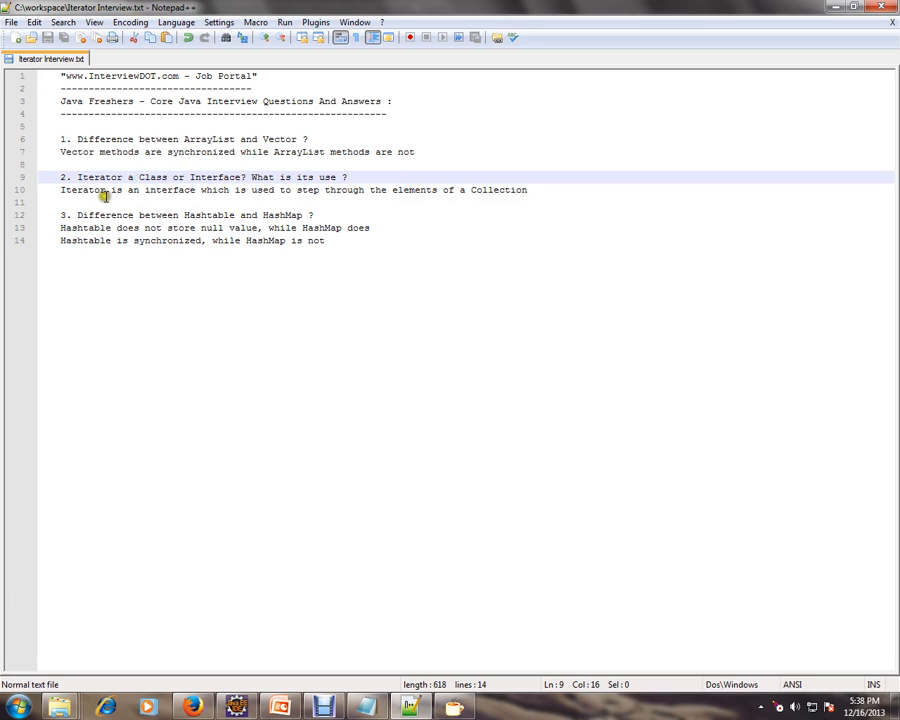
mouse_move(216, 190)
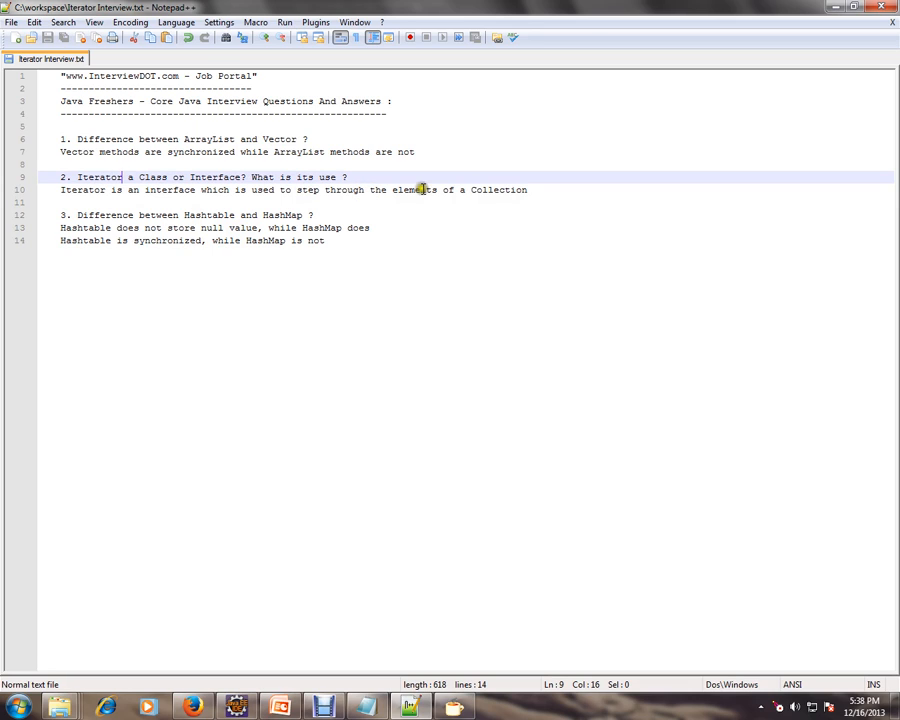
mouse_move(460, 196)
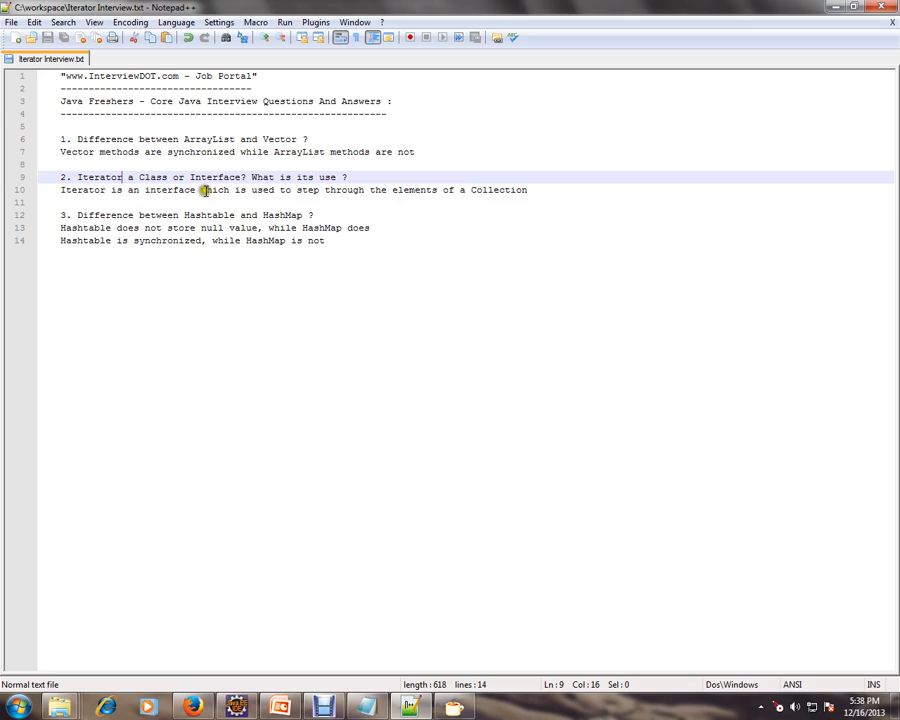
mouse_move(284, 176)
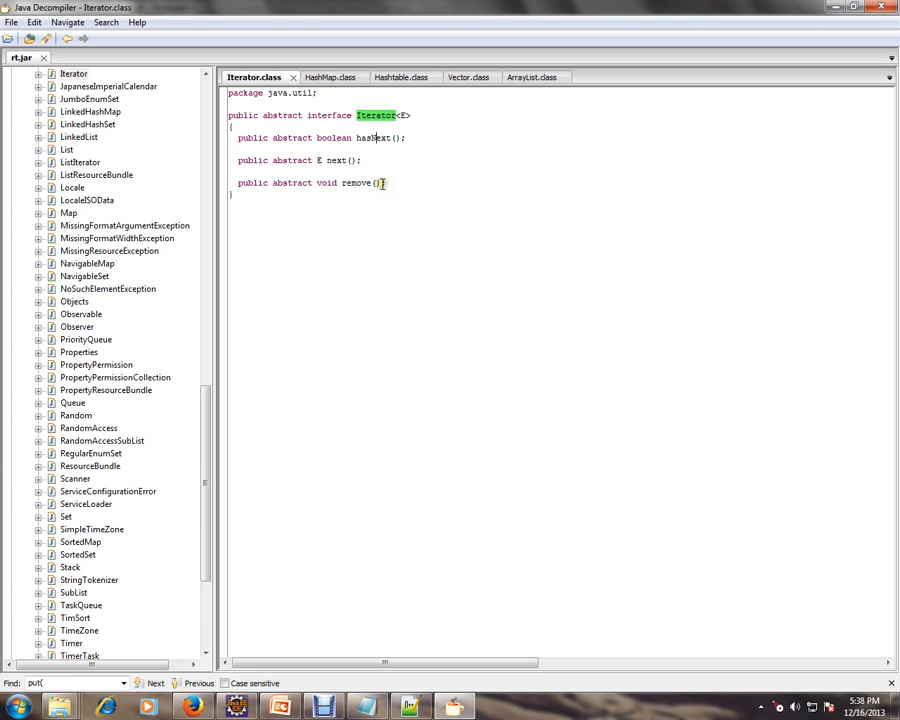
Bring Java Decompiler to the front to show the Iterator interface source
left_click(236, 708)
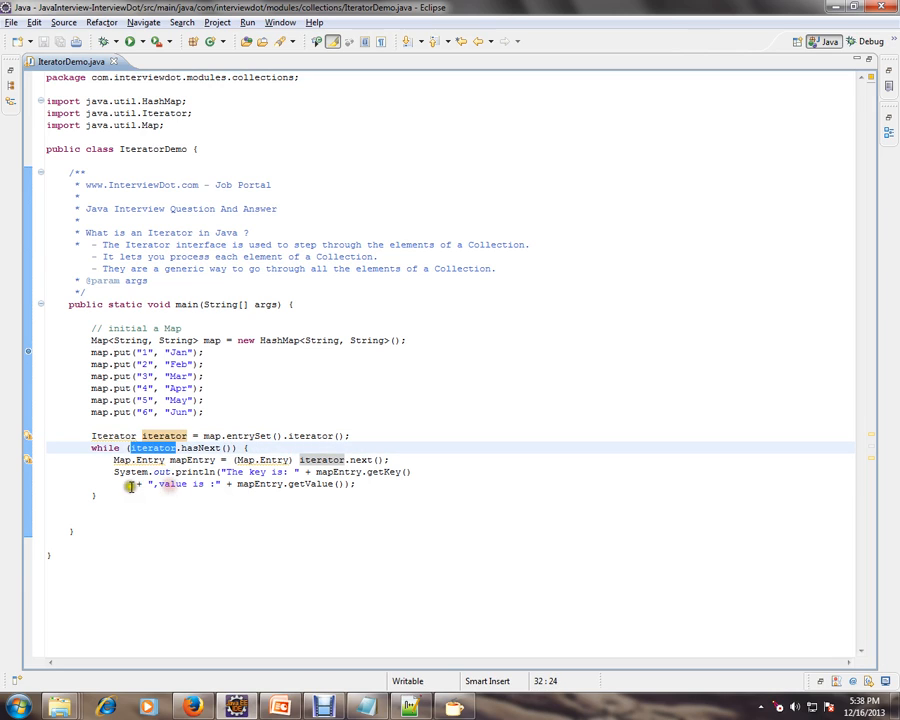
Highlight the while-loop body, the six map.put lines and iterator.next() in IteratorDemo
left_click_drag(116, 458, 358, 484)
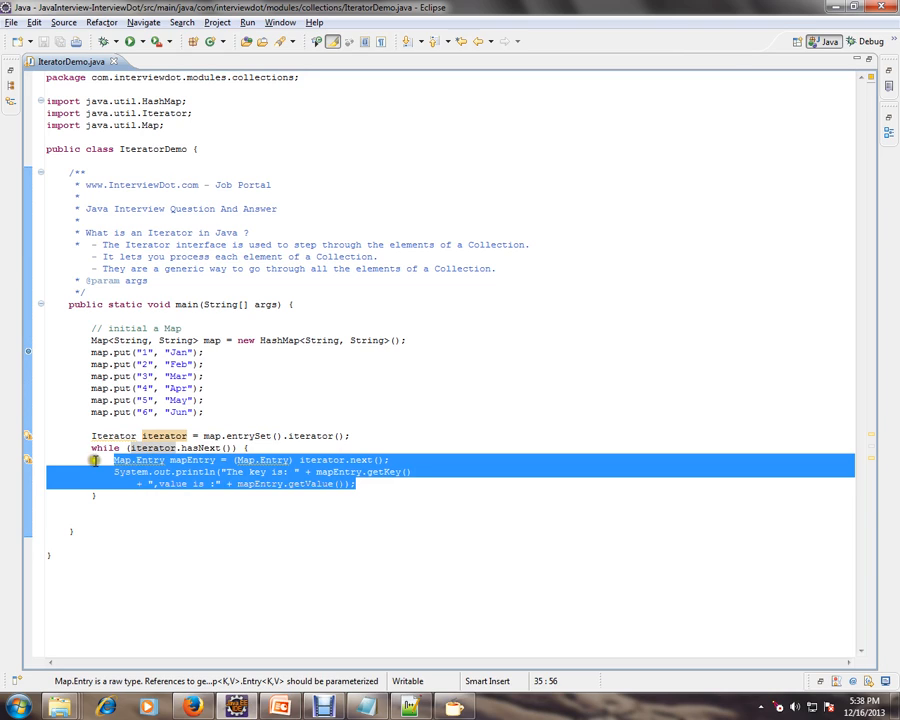
left_click(208, 412)
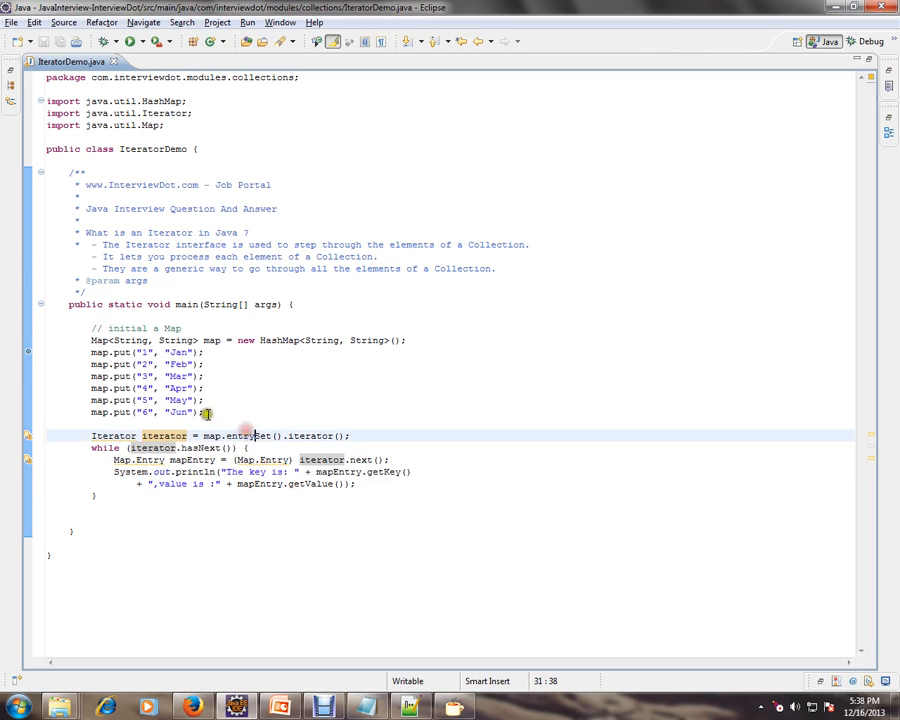
left_click_drag(208, 412, 92, 352)
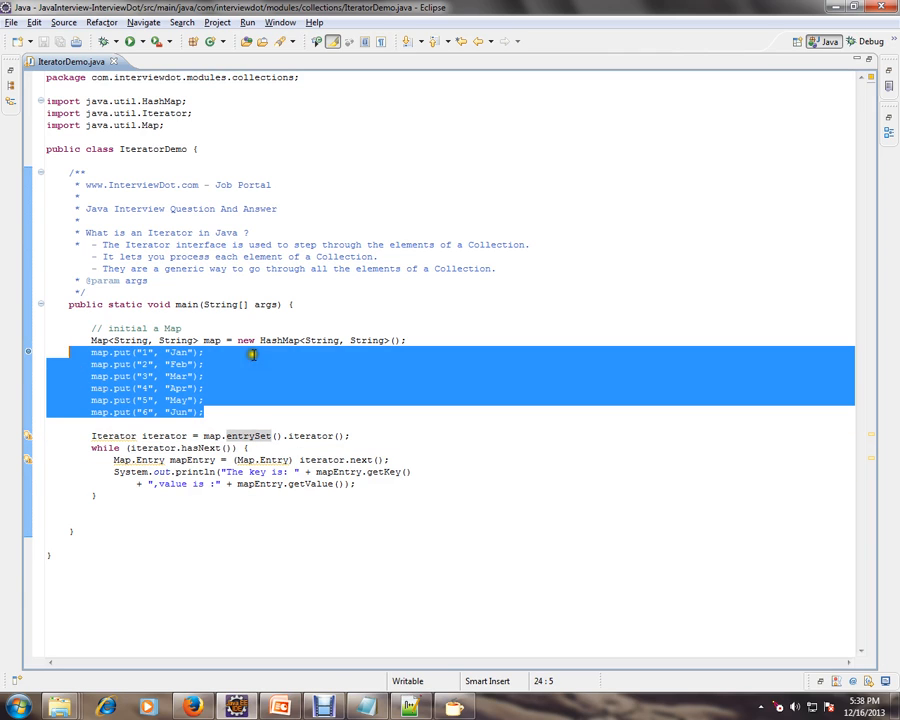
double_click(162, 436)
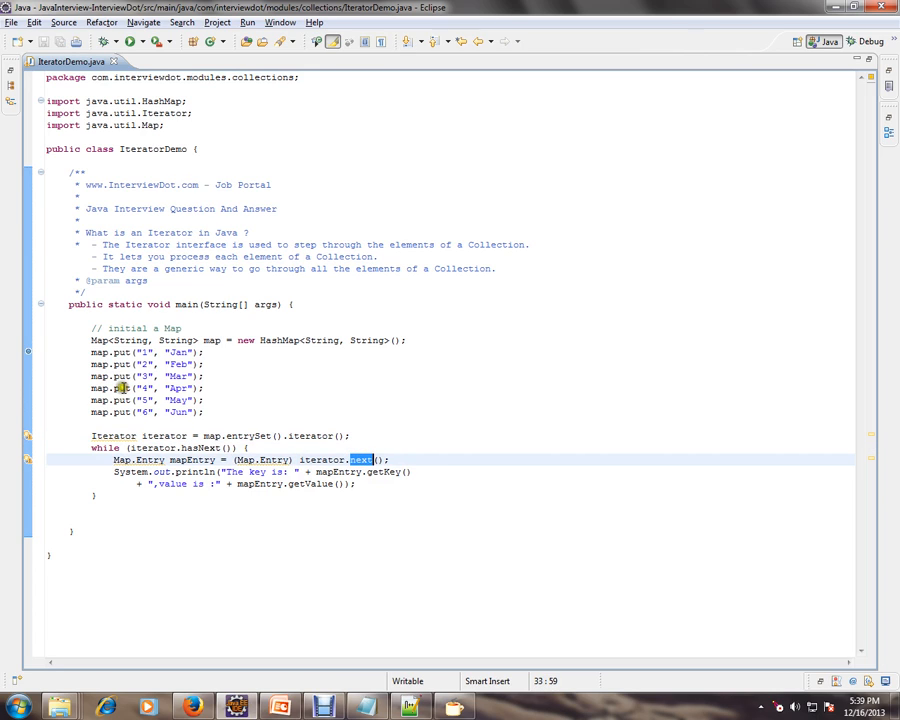
mouse_move(236, 512)
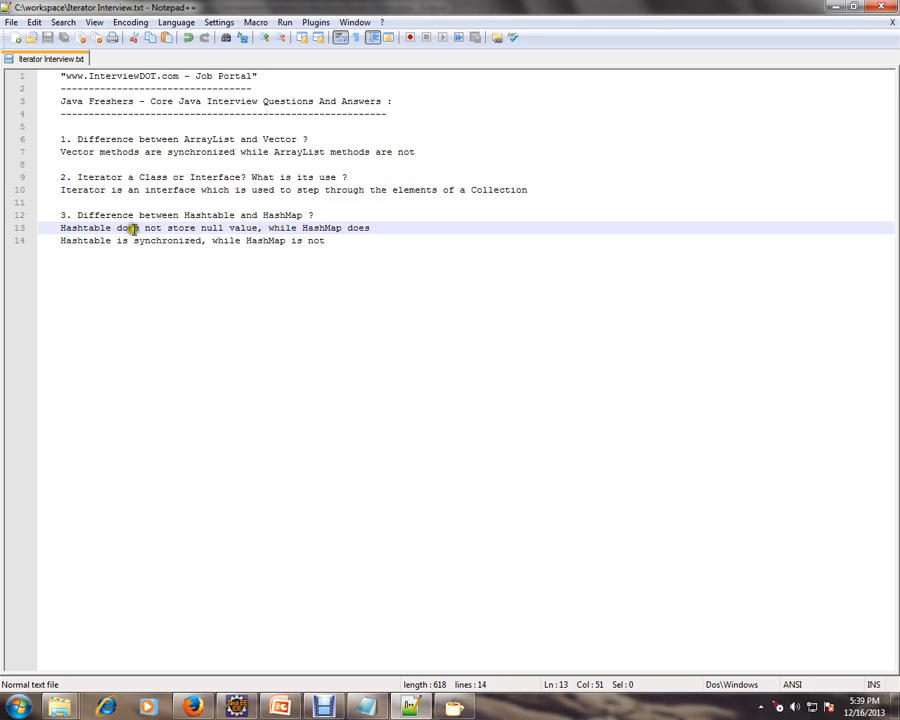
Highlight HashMap and the null-value wording in question 3, then bring Java Decompiler forward
double_click(212, 228)
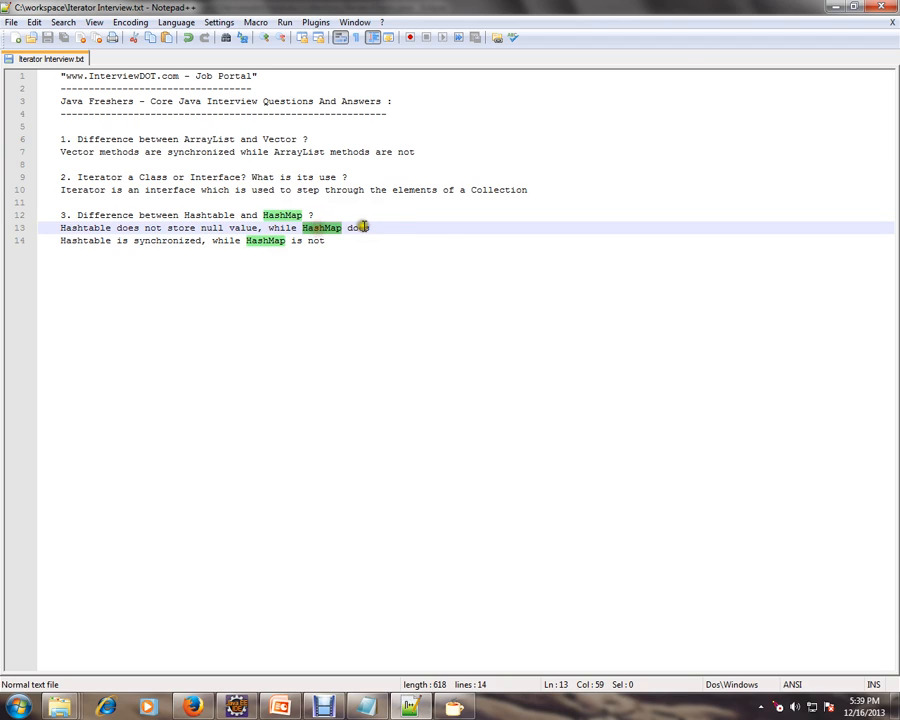
double_click(358, 228)
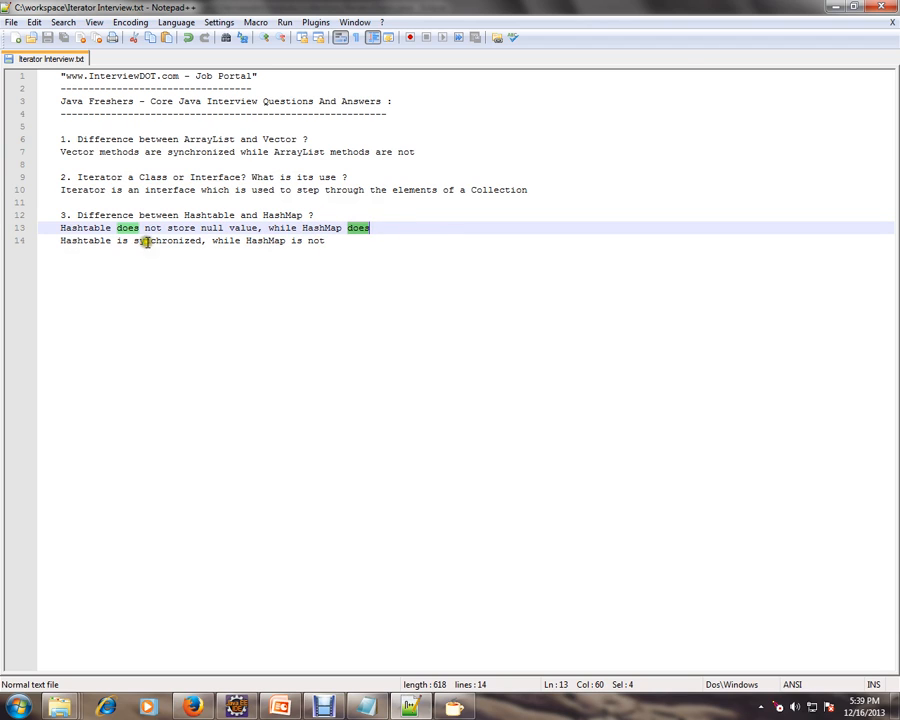
left_click(340, 240)
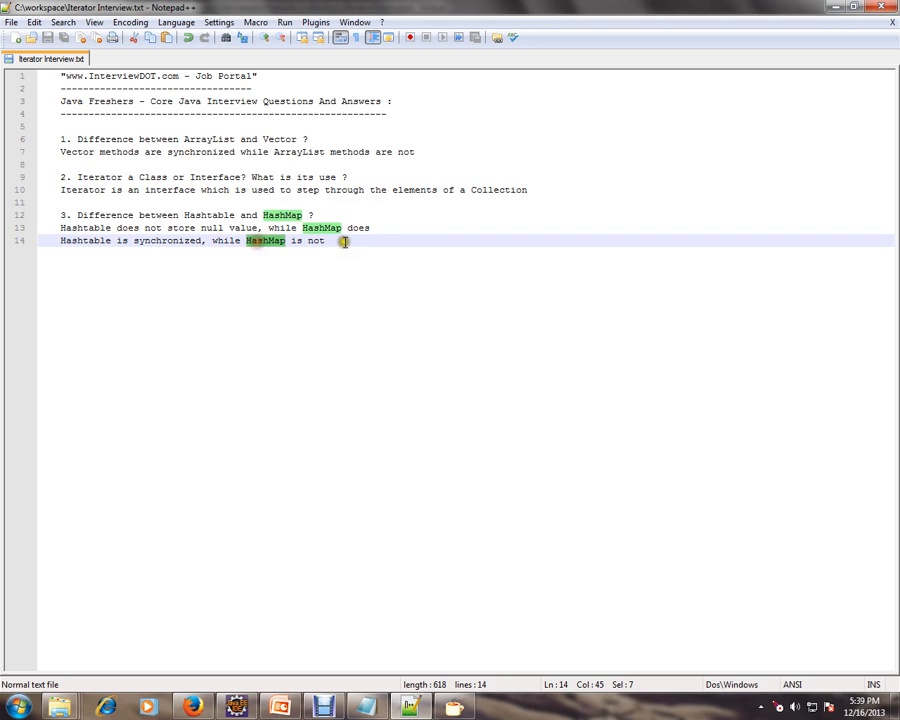
left_click(344, 240)
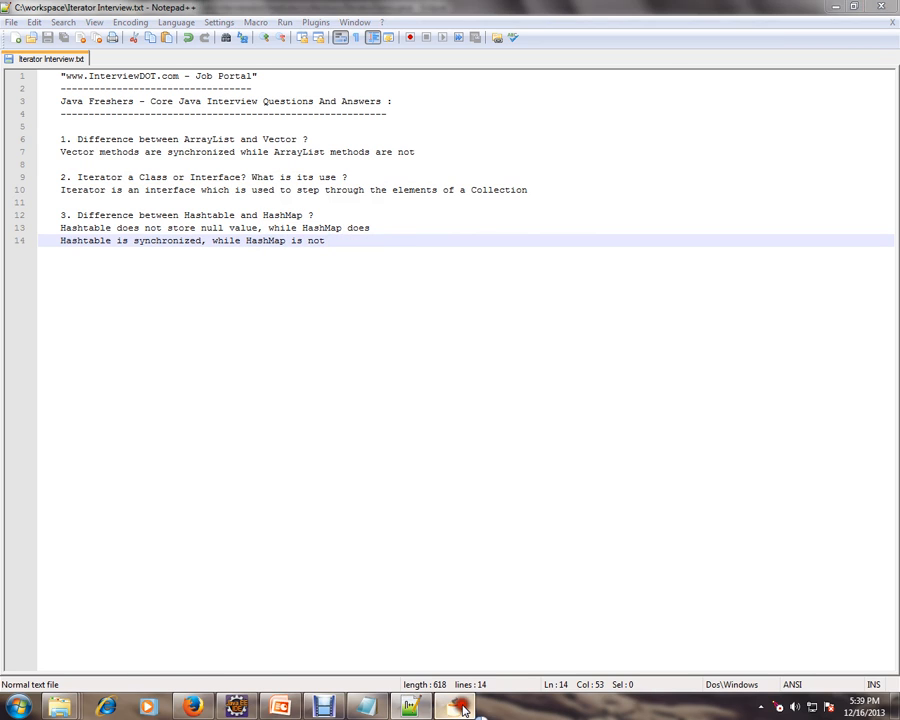
left_click(452, 708)
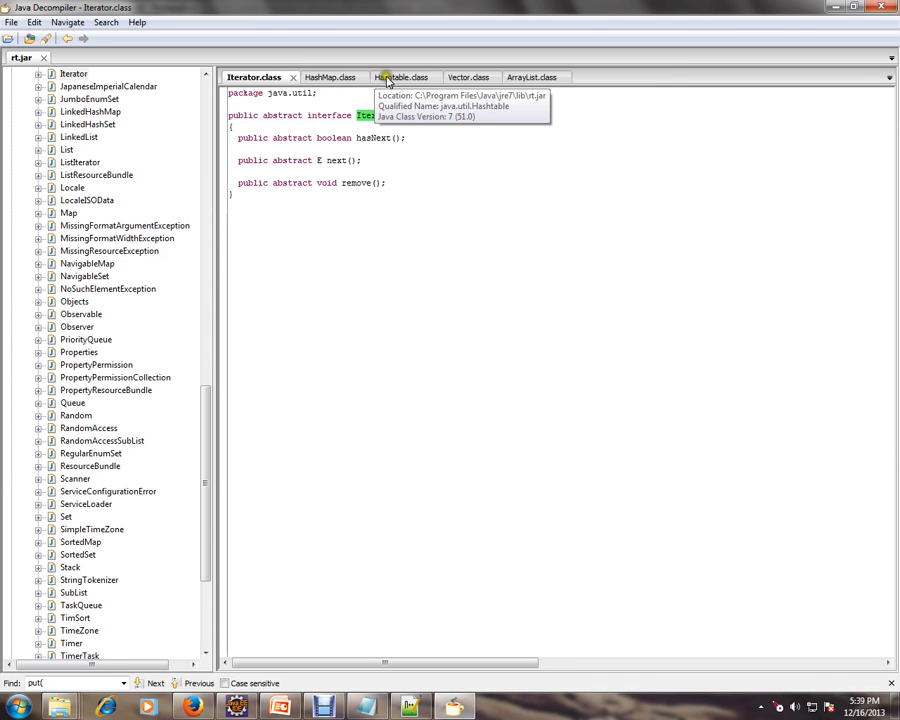
Scroll through the decompiled Hashtable source and its synchronized methods
left_click(392, 76)
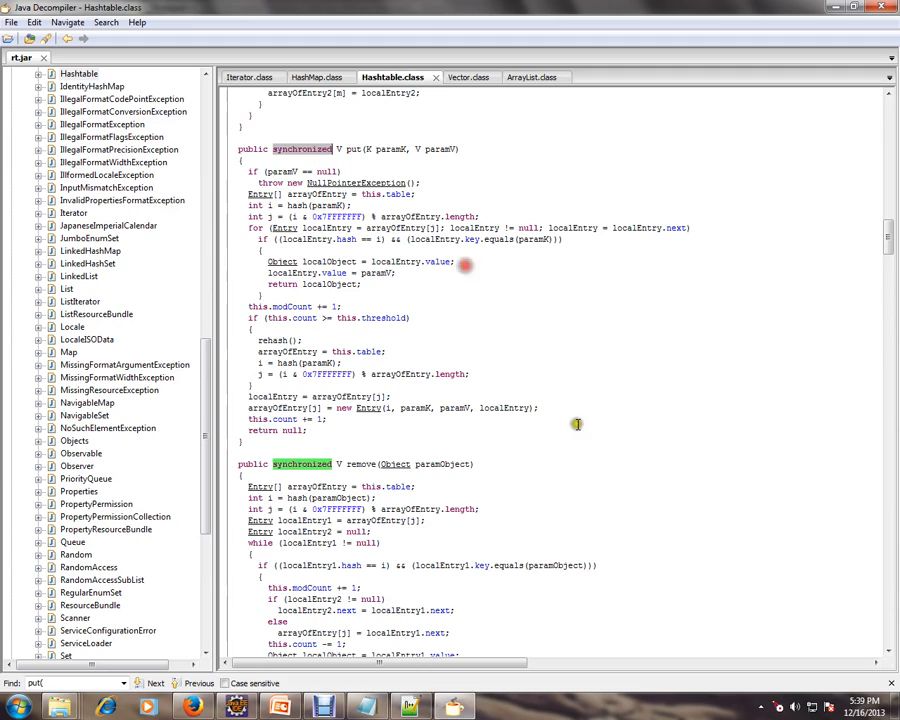
scroll("up", 3)
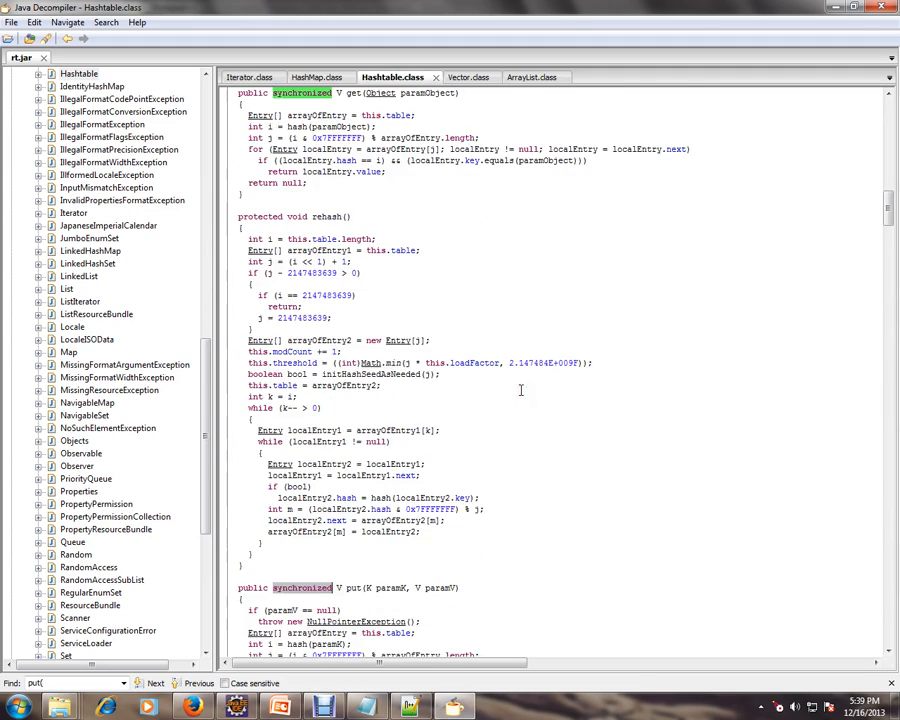
scroll("up", 3)
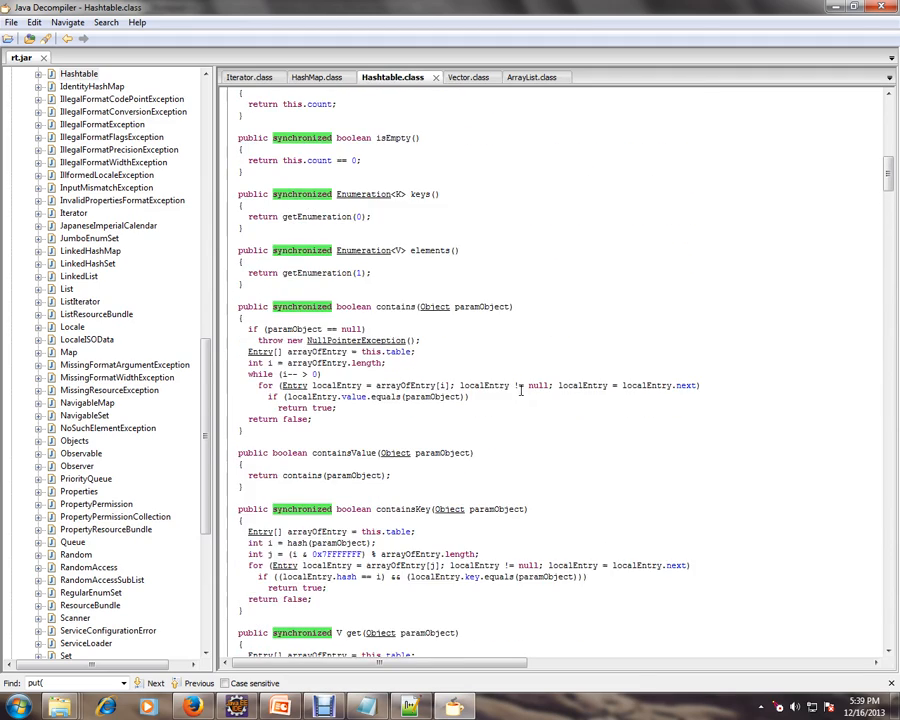
scroll("up", 3)
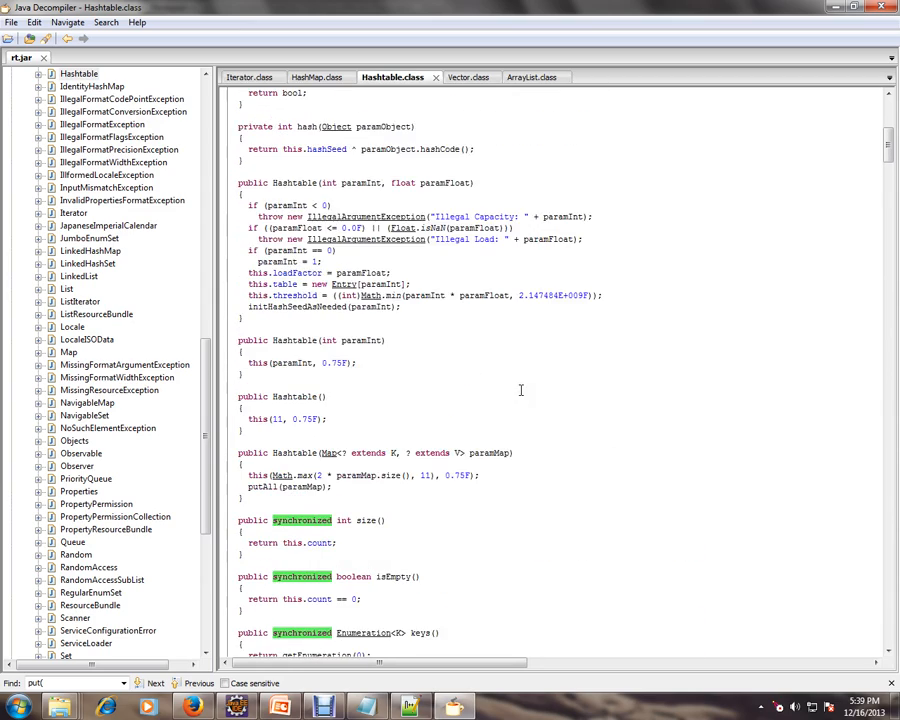
scroll("down", 3)
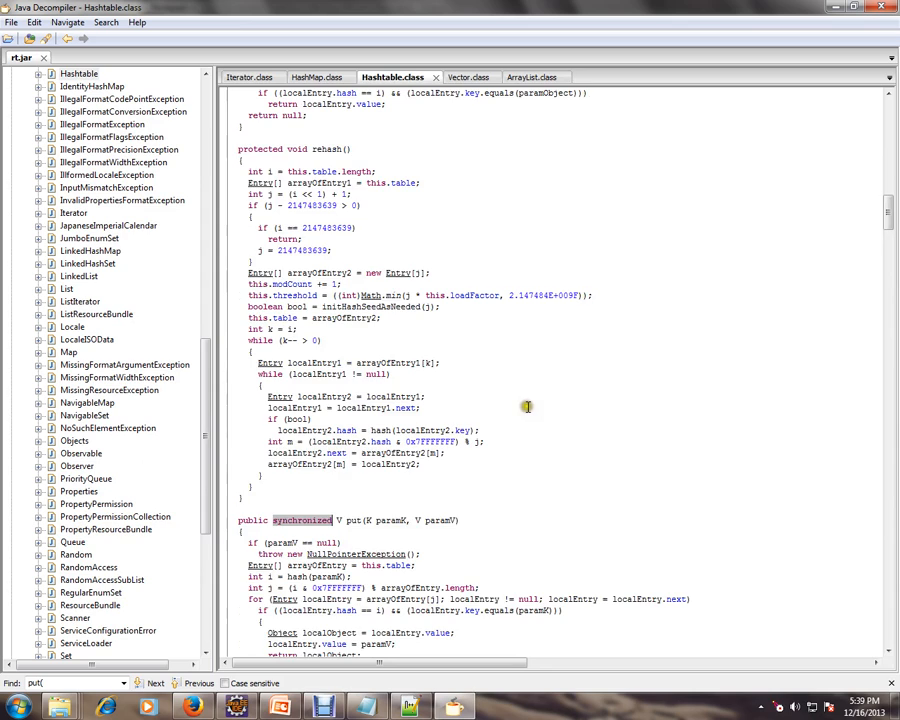
scroll("down", 3)
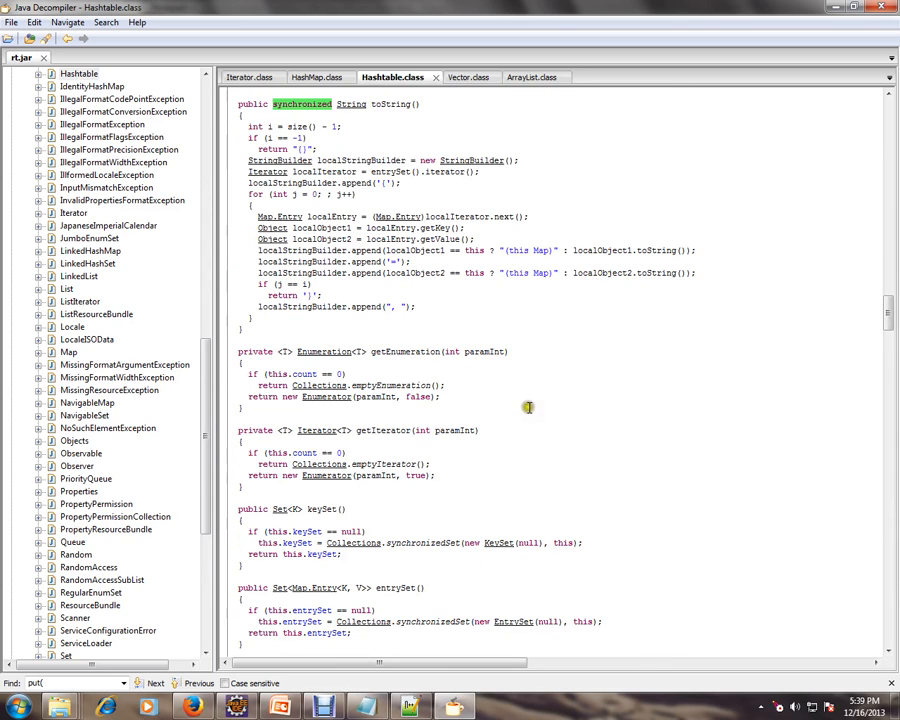
Compare HashMap's put with Hashtable's null-rejecting put, then return to the interview file
left_click(156, 684)
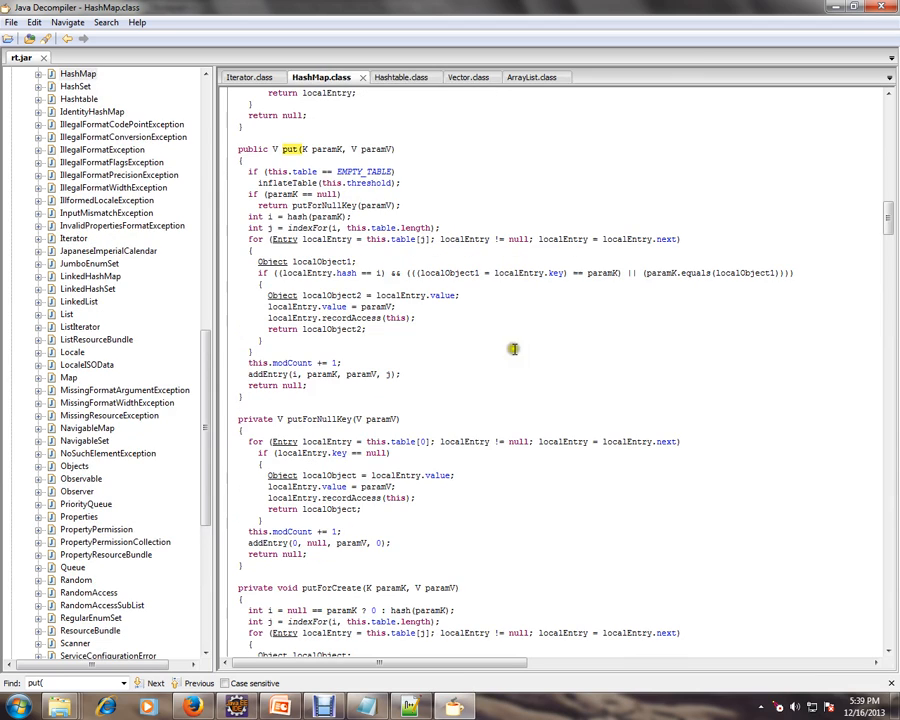
mouse_move(432, 204)
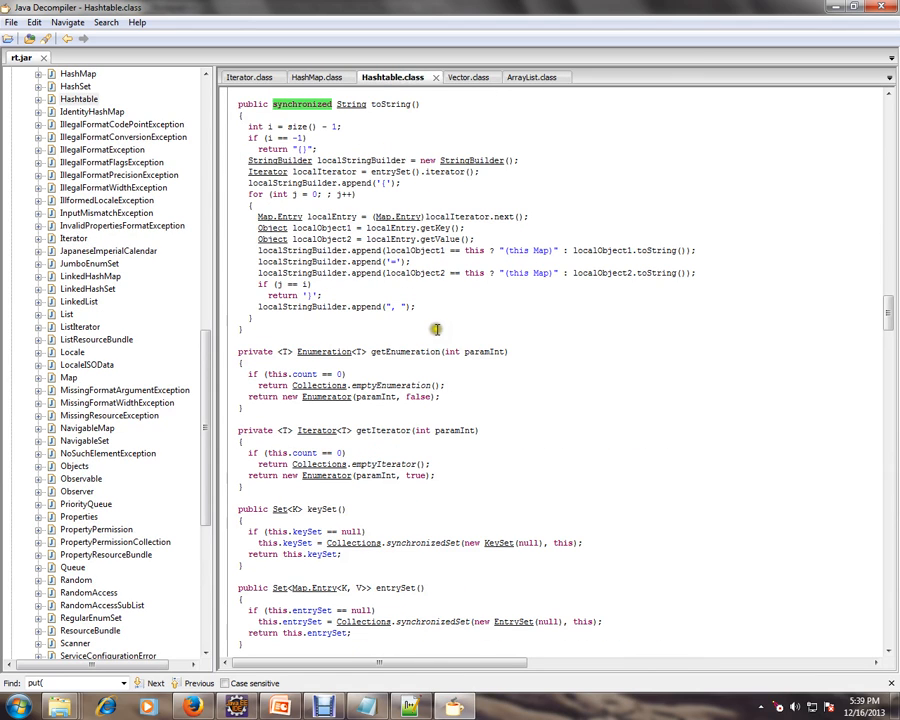
scroll("down", 3)
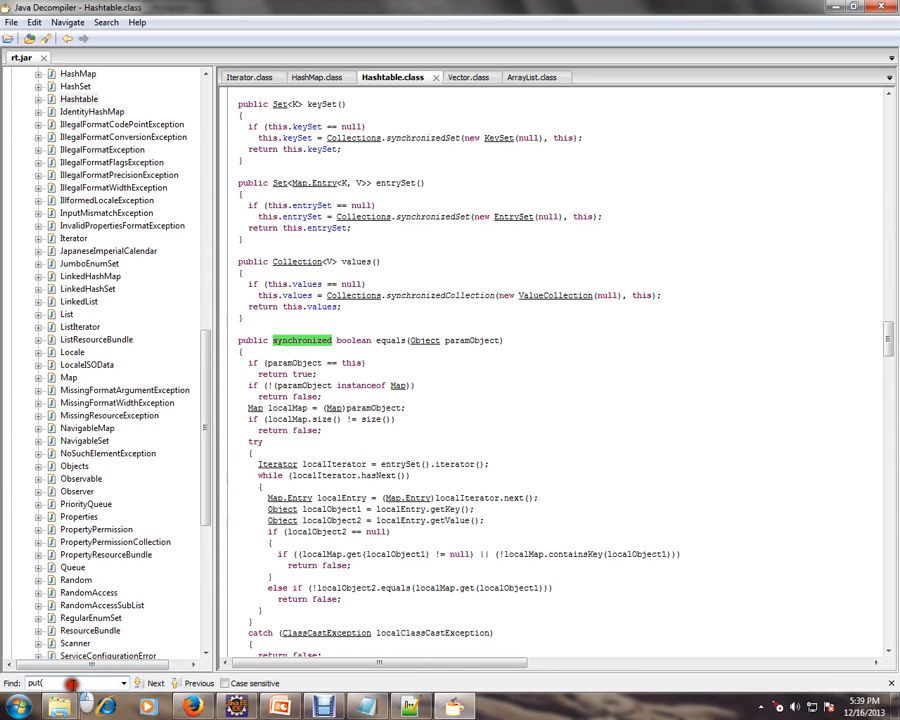
left_click(156, 684)
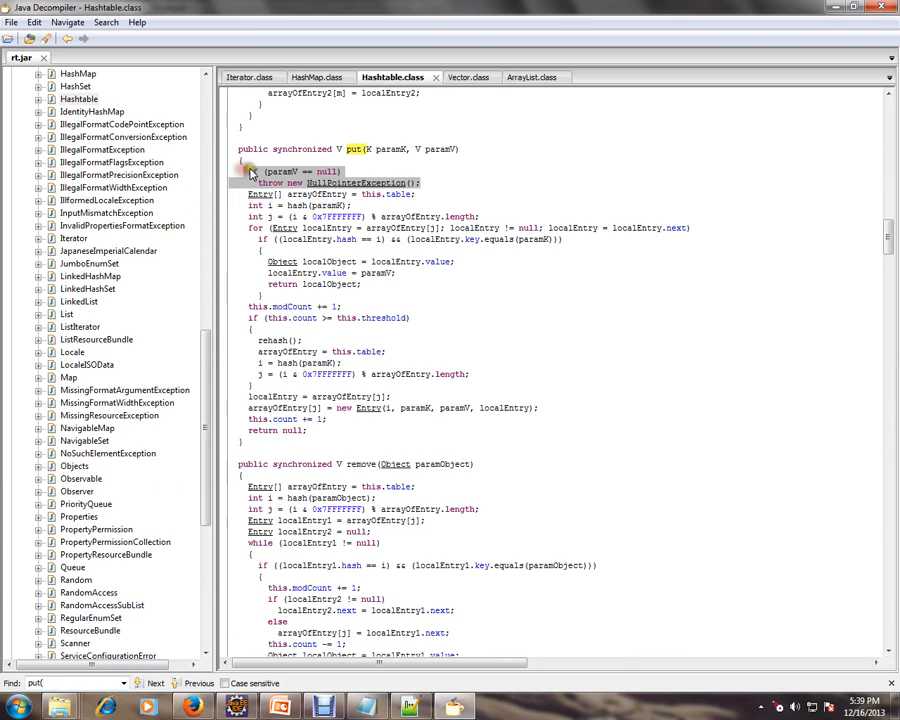
mouse_move(310, 188)
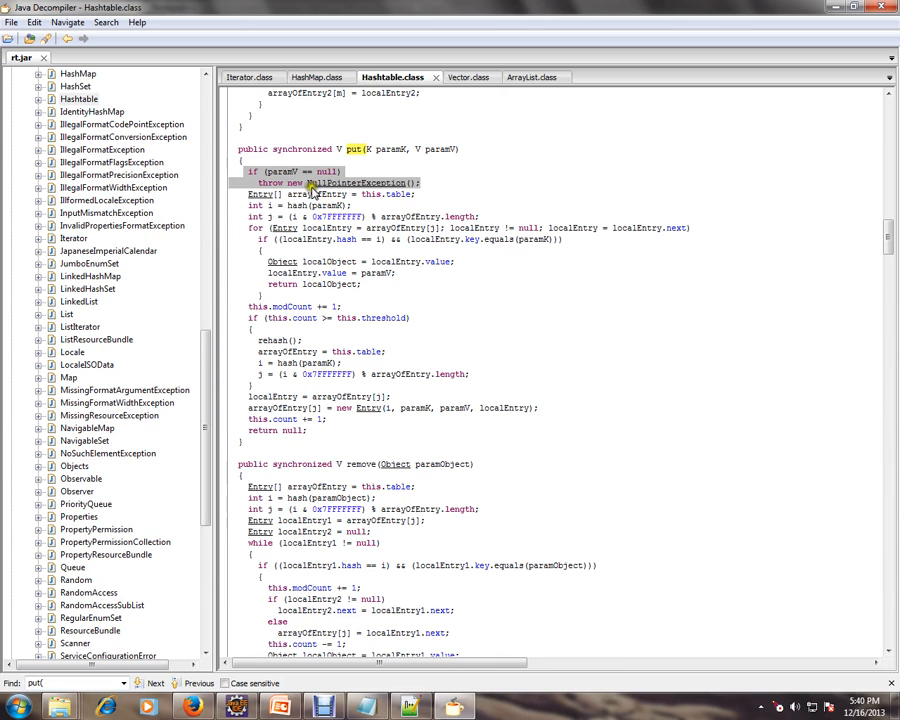
left_click(410, 708)
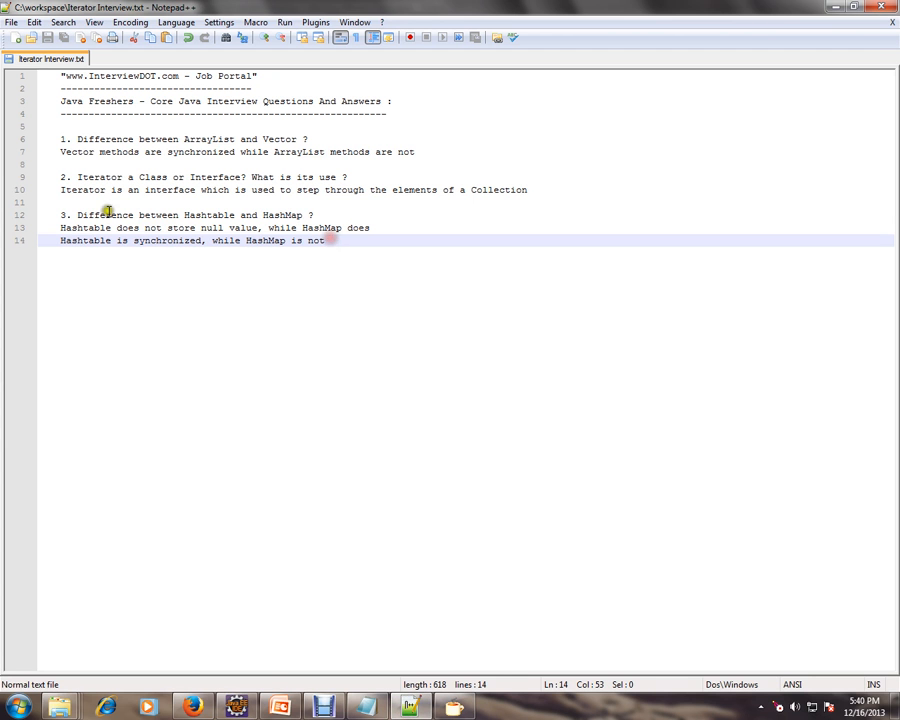
Highlight the line 'Hashtable does not store null value' in the interview file
left_click_drag(60, 228, 260, 228)
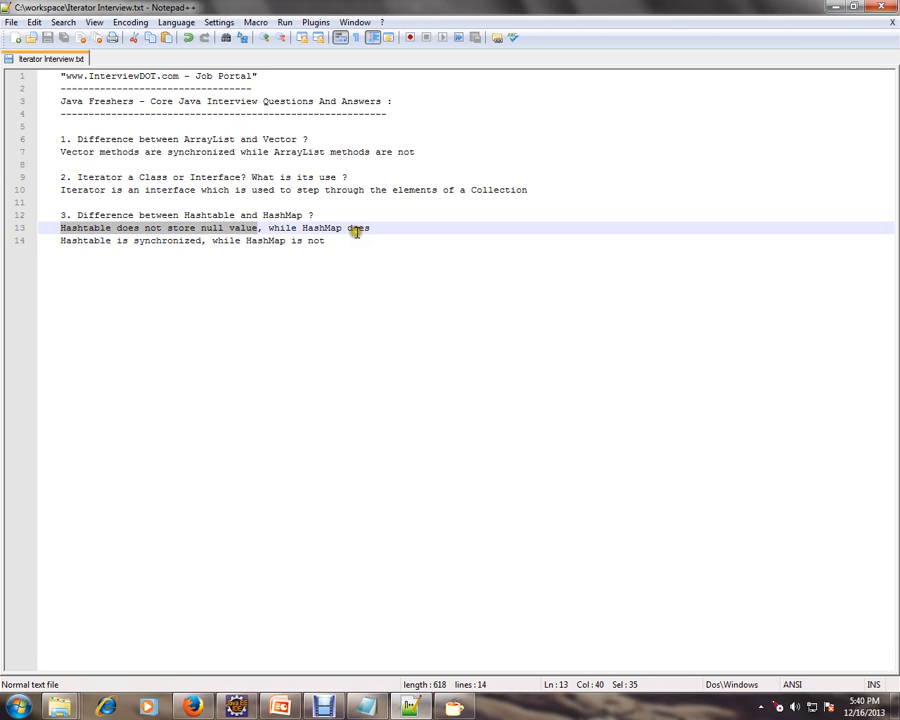
mouse_move(402, 374)
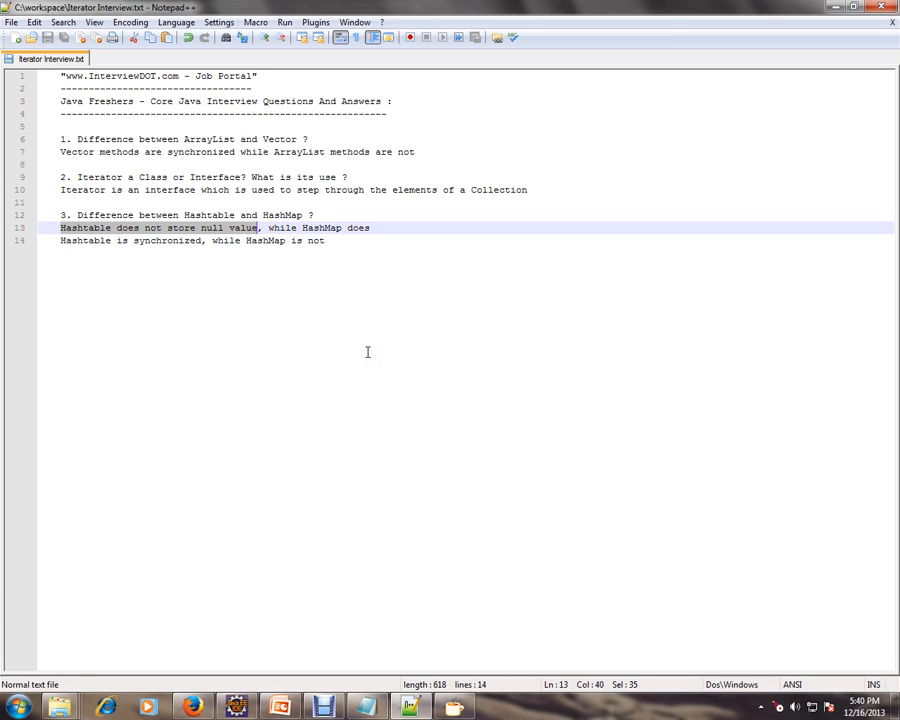
mouse_move(324, 646)
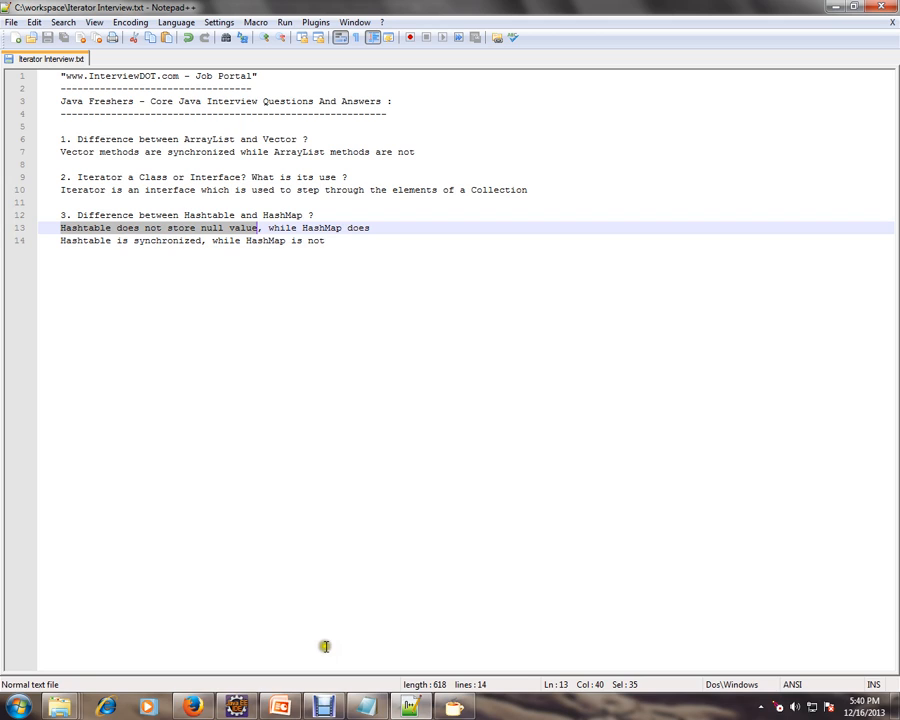